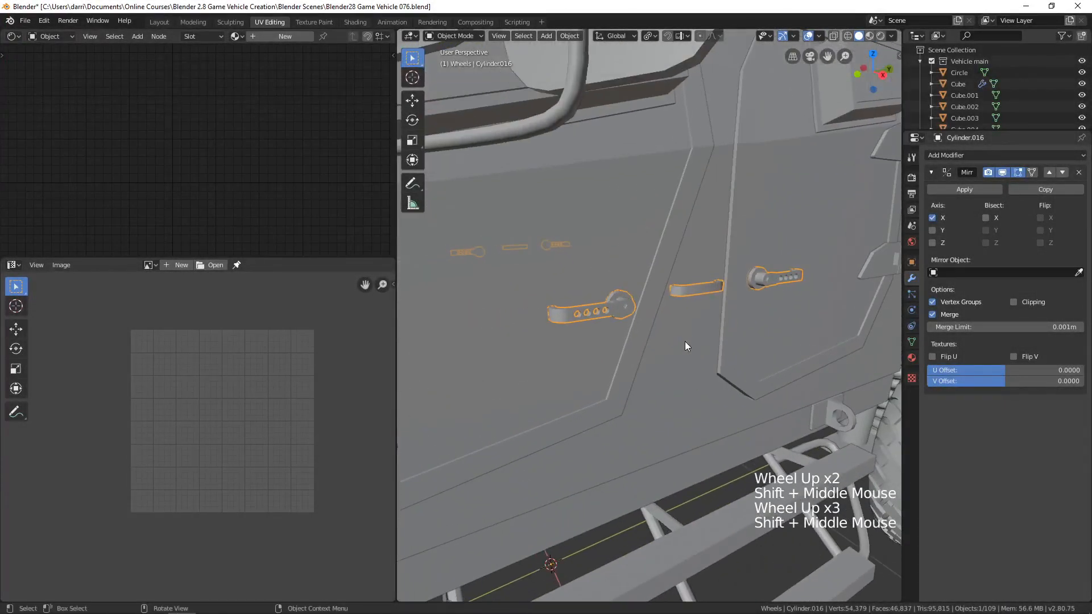
Isolate the door handles in local view and edit Cylinder.016's mesh, orbiting in close.
{"action": "key", "text": "KP_Slash"}
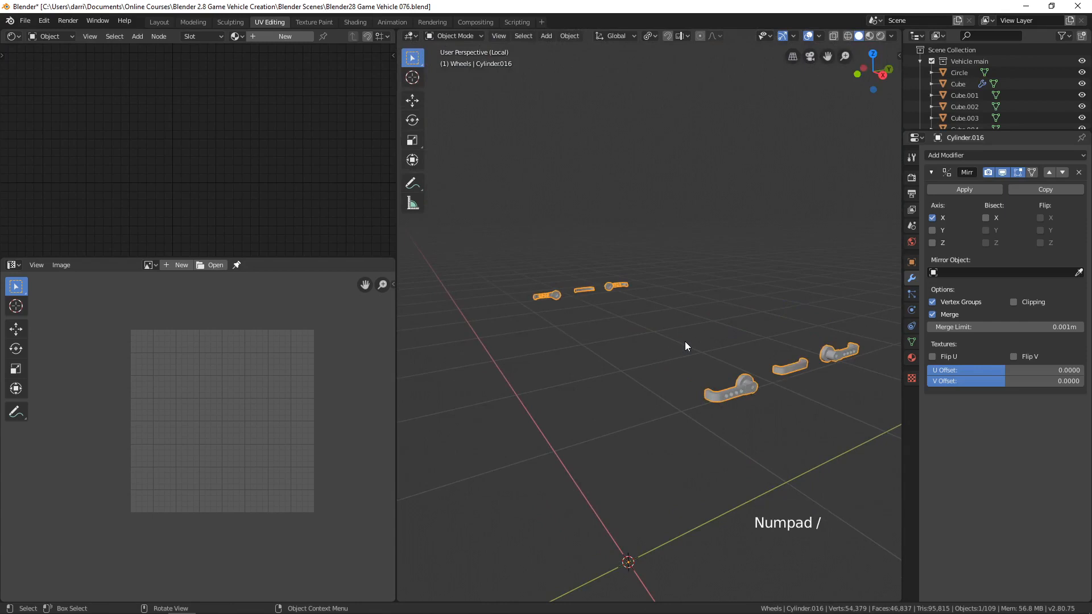
{"action": "mouse_move", "coordinate": [529, 296]}
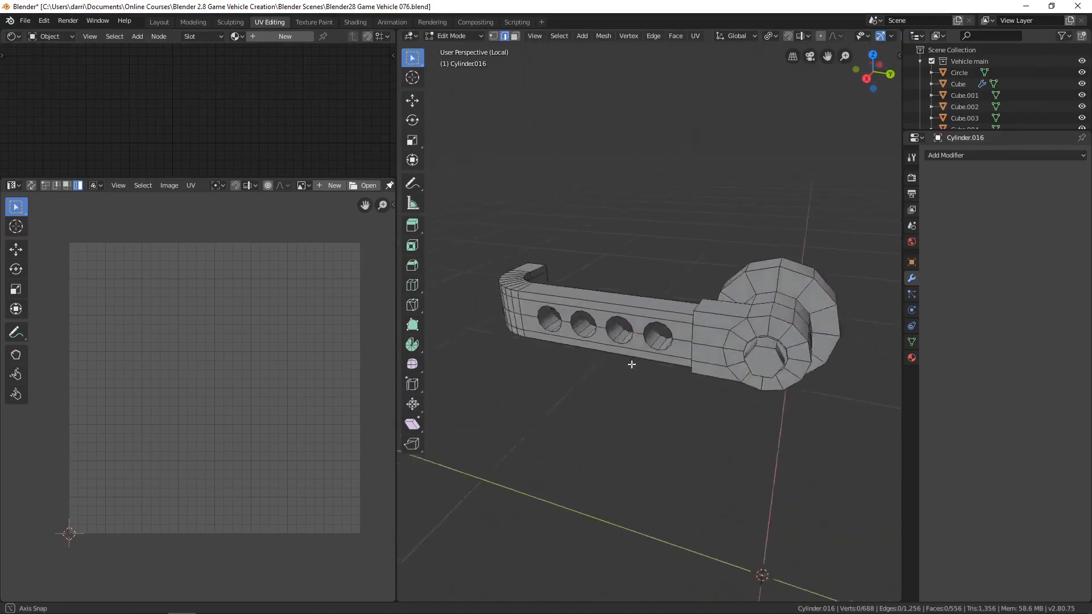
{"action": "left_click_drag", "start_coordinate": [631, 364], "coordinate": [597, 361]}
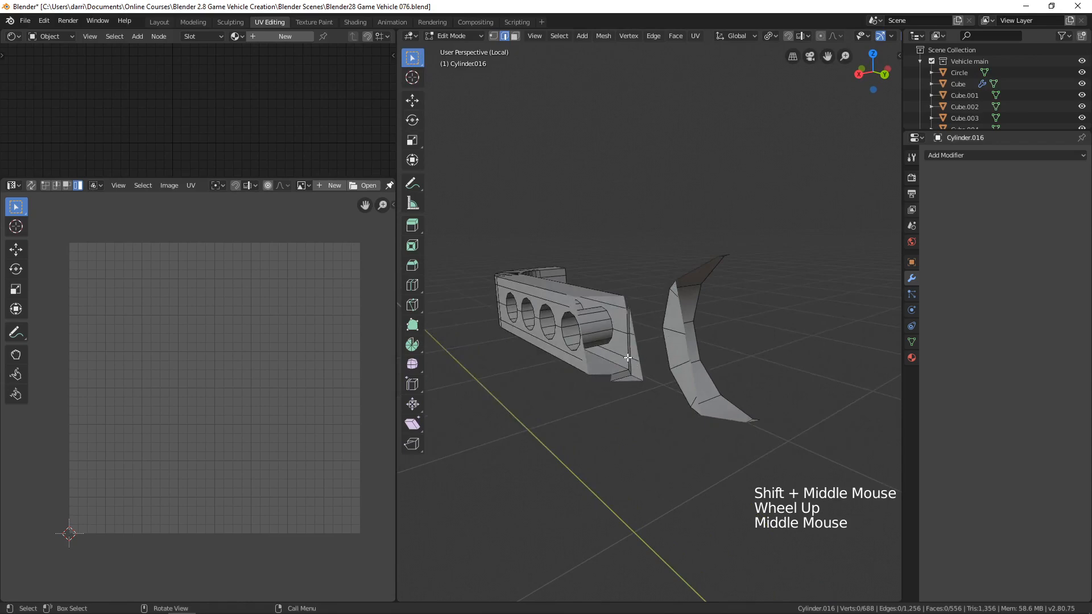
Lower the view's Clip Start in the sidebar so the handle is no longer sliced up close.
{"action": "key", "text": "N"}
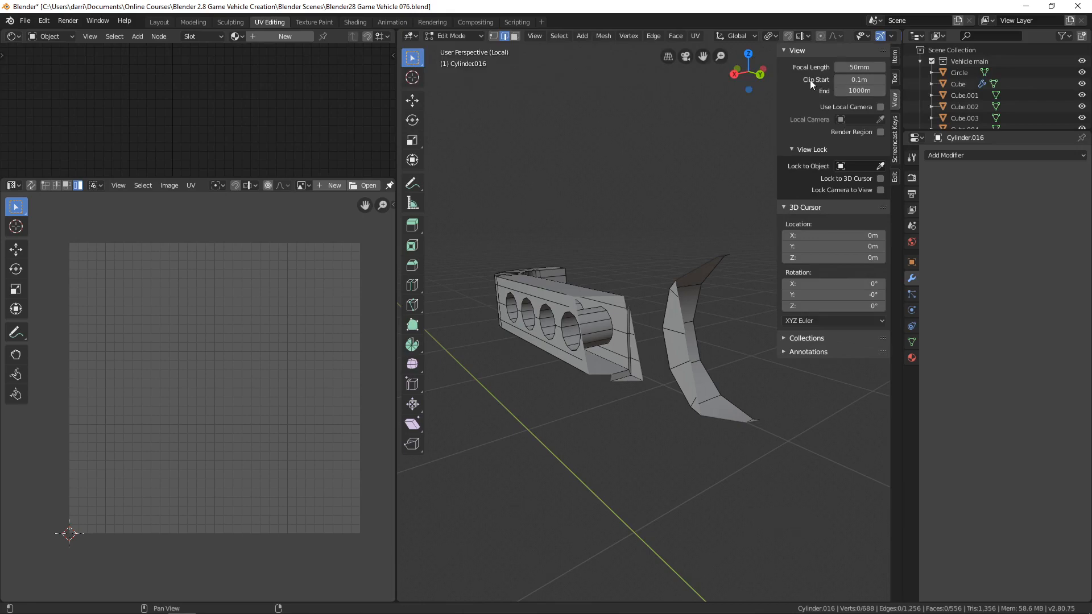
{"action": "mouse_move", "coordinate": [798, 112]}
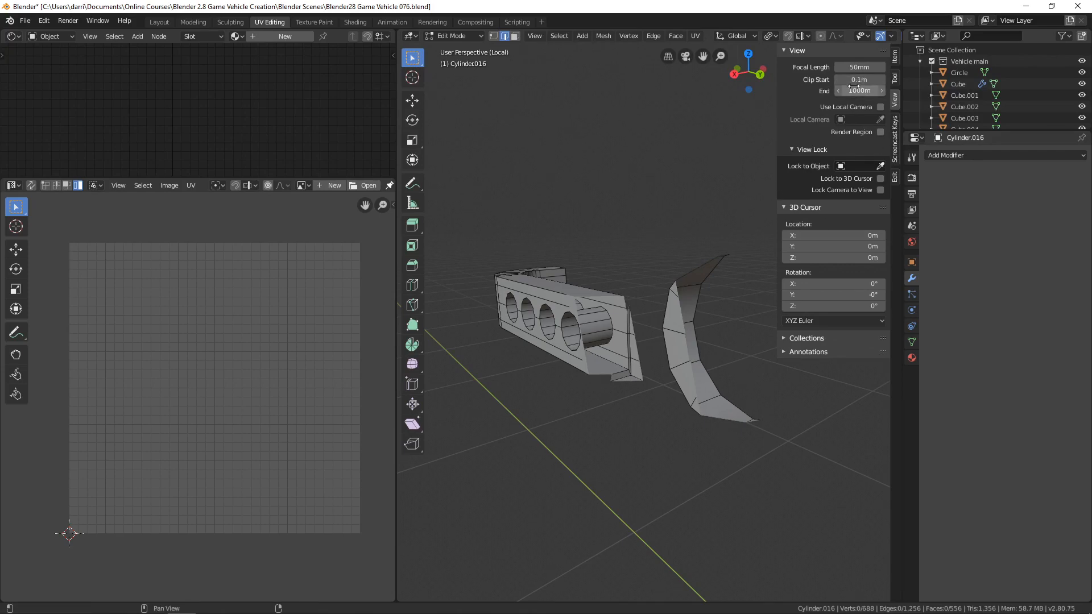
{"action": "left_click", "coordinate": [860, 80]}
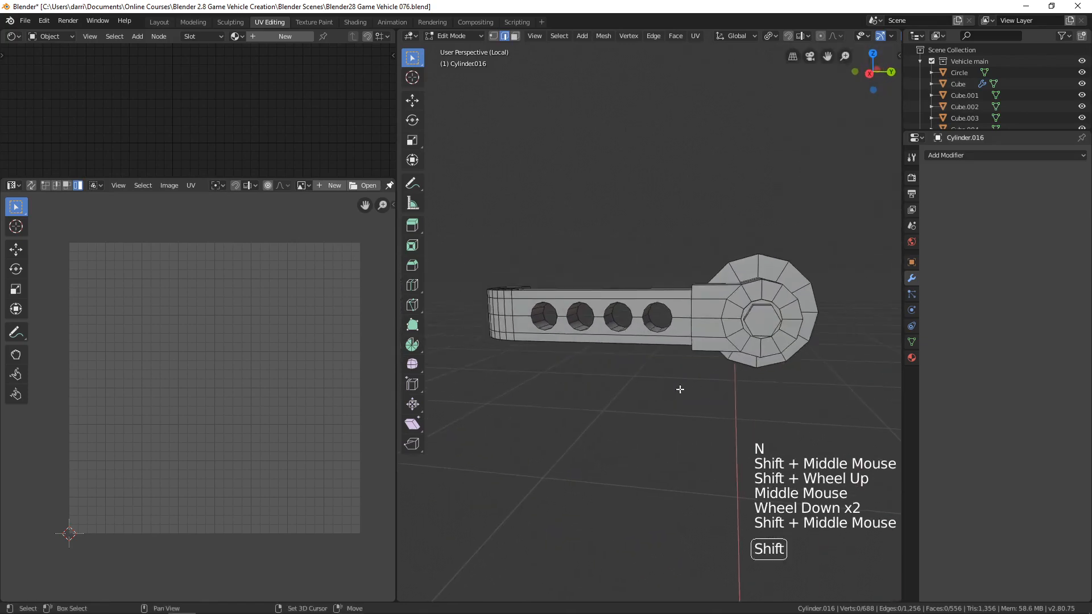
Mark a seam on the edge loop where the handle's bar joins its round hub.
{"action": "scroll", "scroll_direction": "up", "scroll_amount": 3}
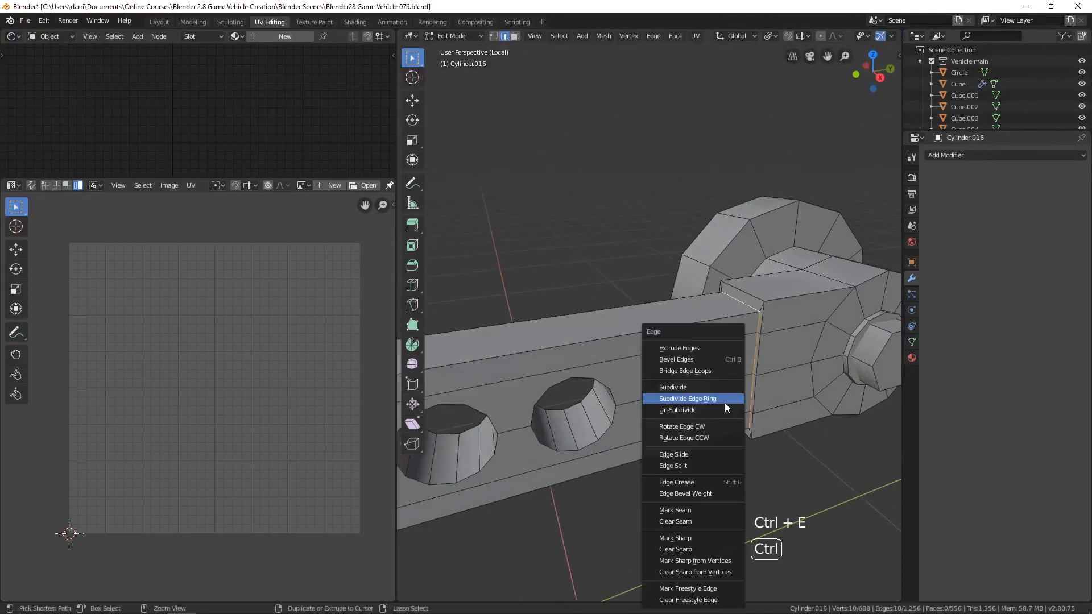
{"action": "mouse_move", "coordinate": [683, 520]}
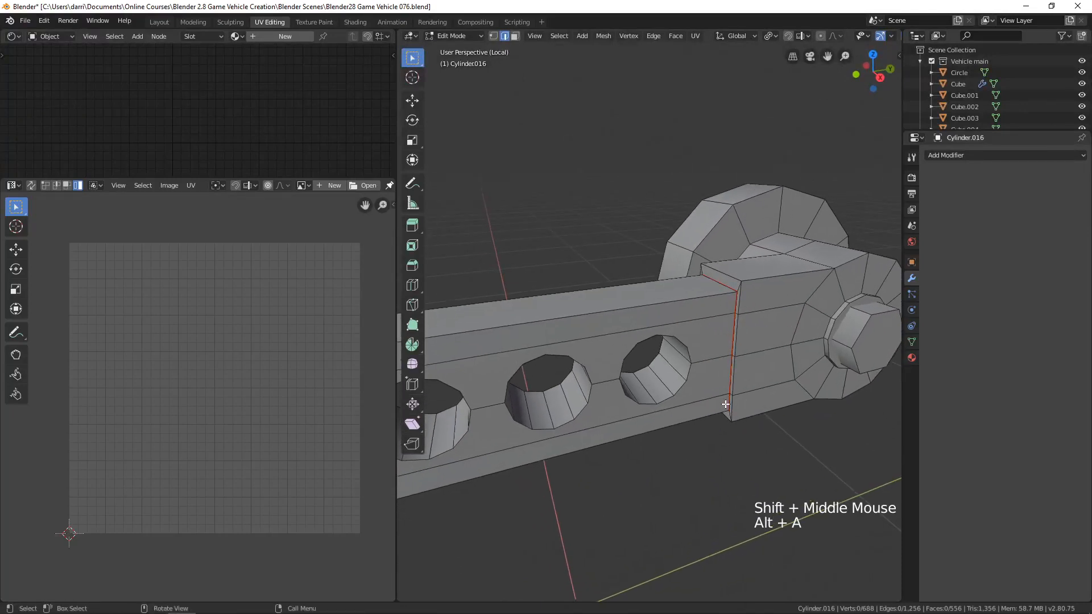
{"action": "scroll", "scroll_direction": "down", "scroll_amount": 3}
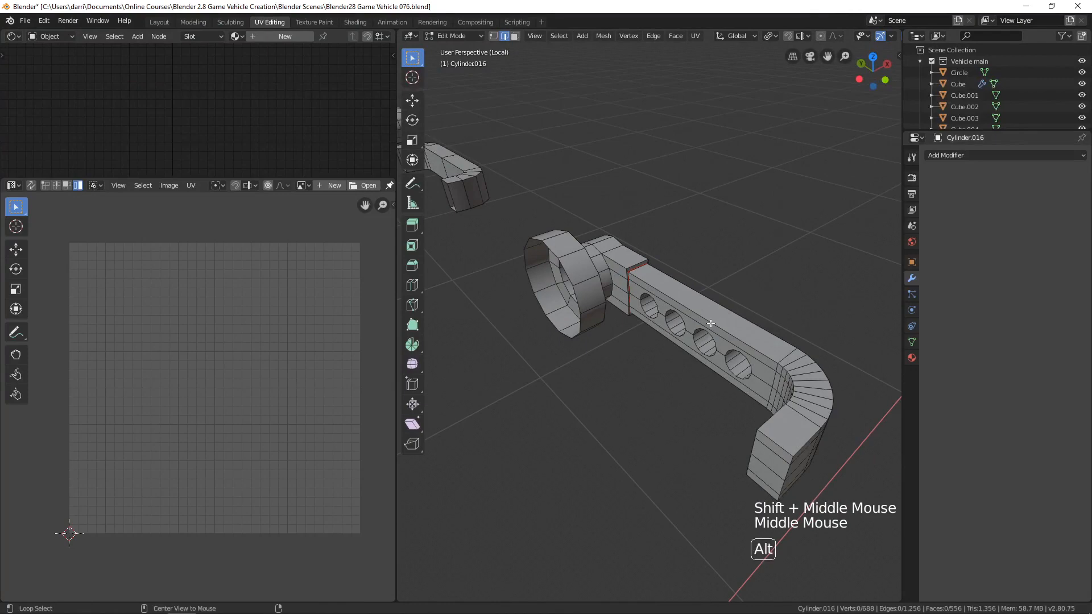
{"action": "left_click", "coordinate": [748, 397]}
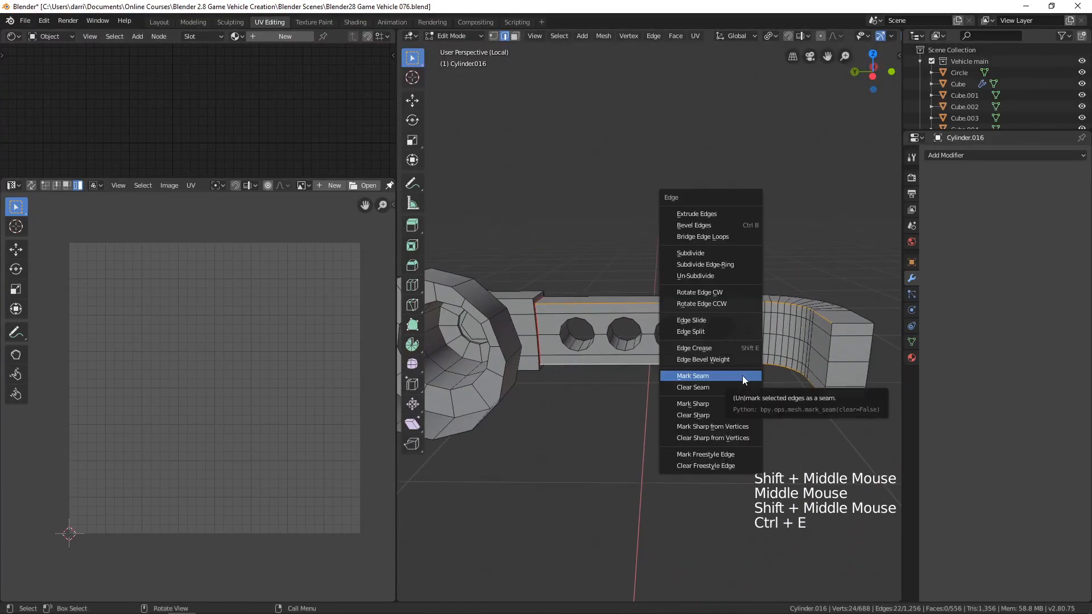
{"action": "left_click", "coordinate": [693, 376]}
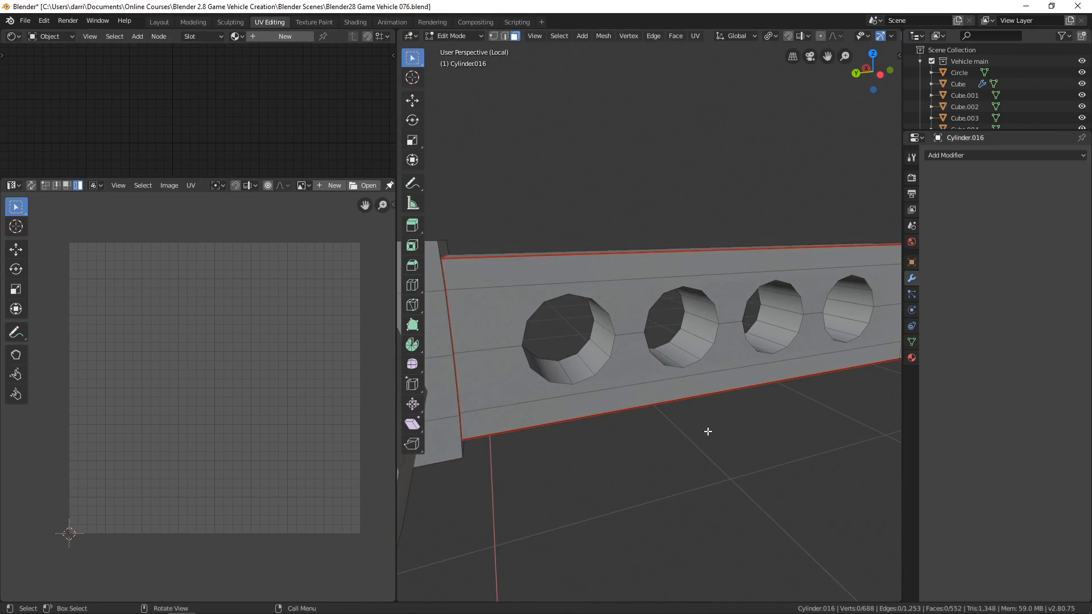
Mark seams around the rim loops of the four holes in the handle's bar.
{"action": "left_click_drag", "start_coordinate": [707, 432], "coordinate": [621, 336]}
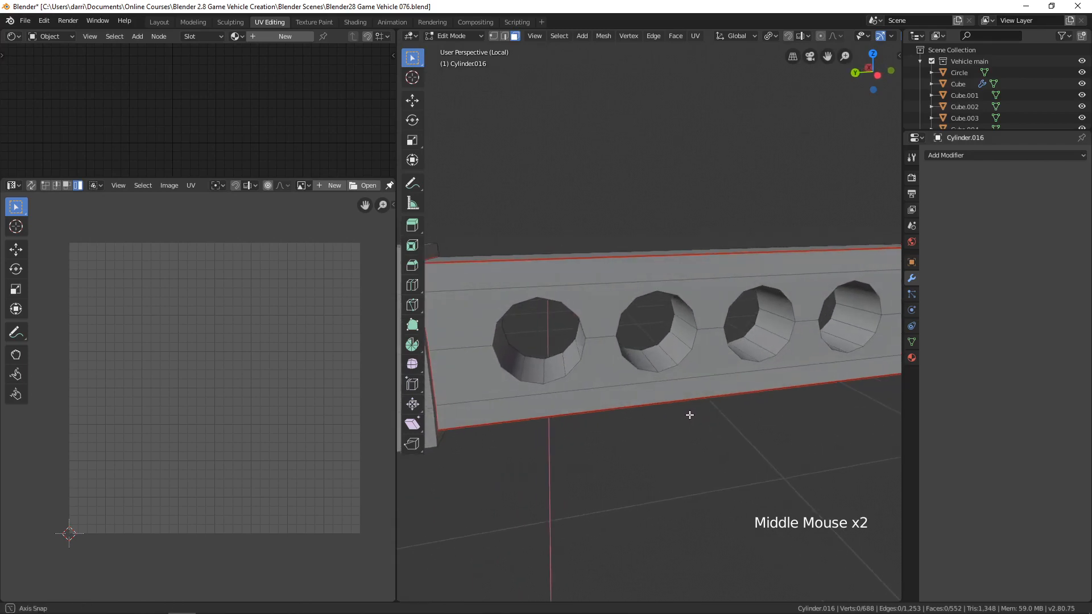
{"action": "left_click_drag", "start_coordinate": [689, 415], "coordinate": [555, 370]}
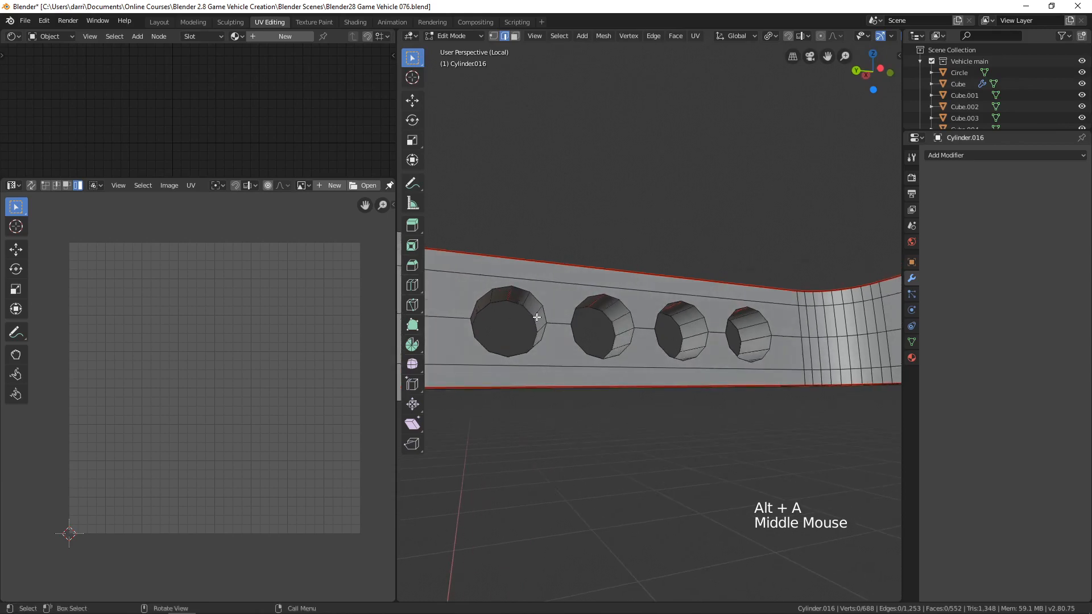
{"action": "scroll", "scroll_direction": "down", "scroll_amount": 3}
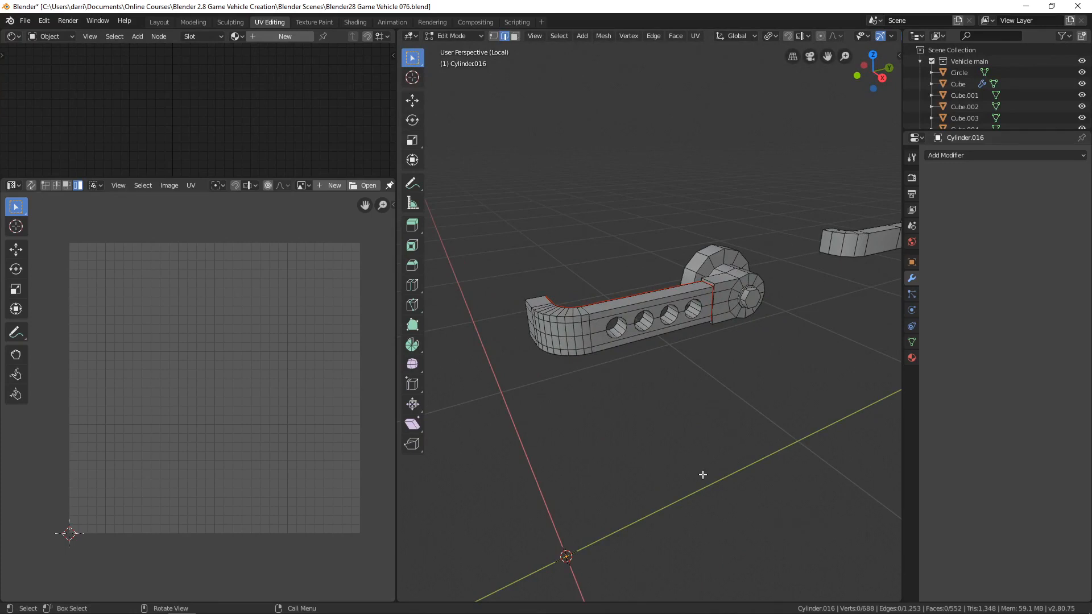
{"action": "scroll", "scroll_direction": "up", "scroll_amount": 3}
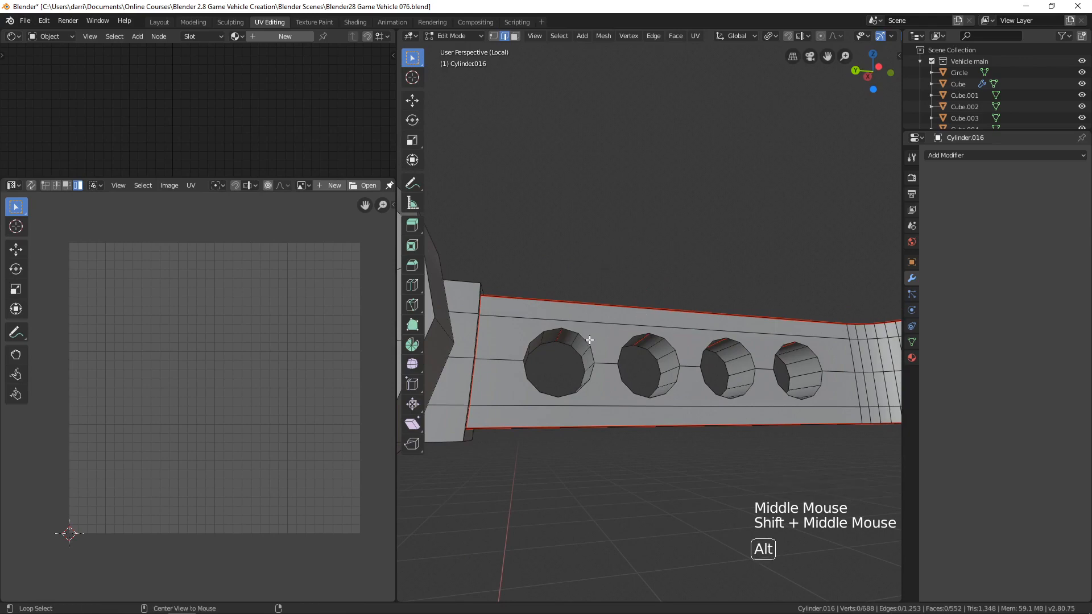
{"action": "left_click", "coordinate": [562, 341]}
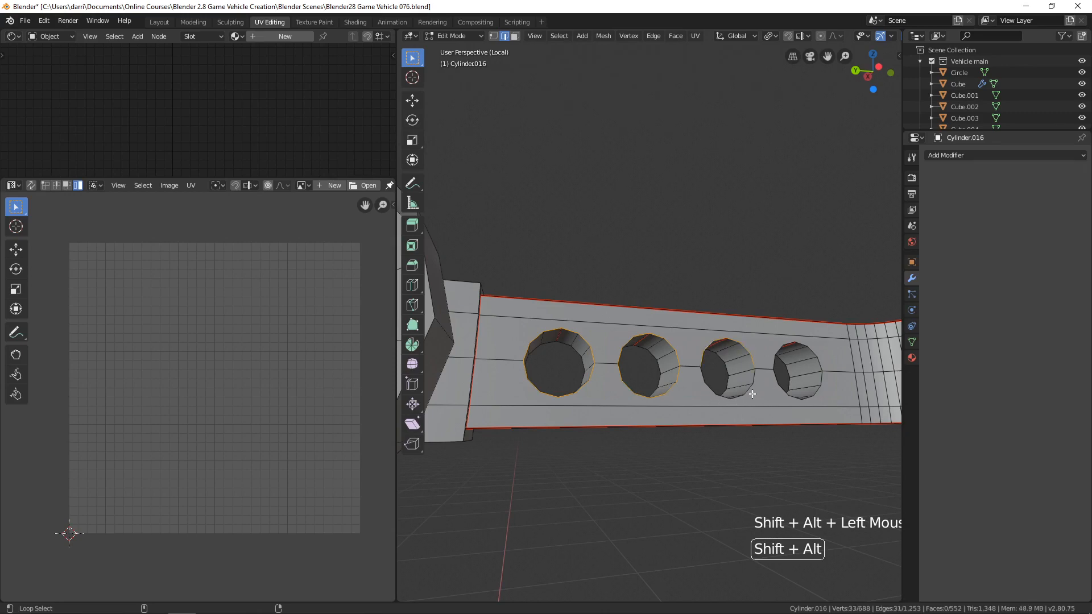
{"action": "left_click", "coordinate": [780, 359]}
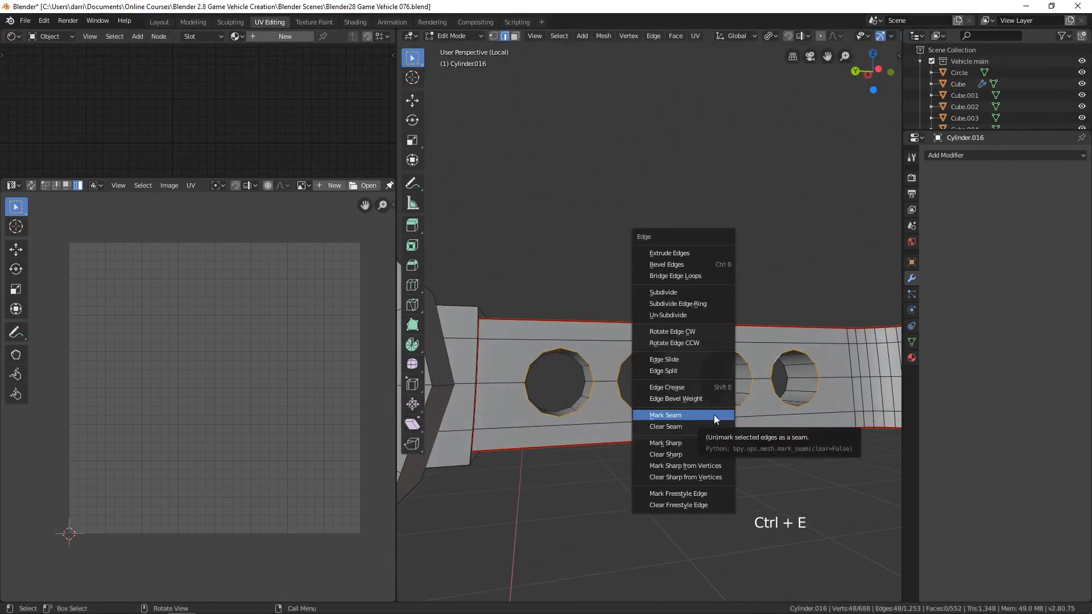
{"action": "left_click", "coordinate": [664, 415]}
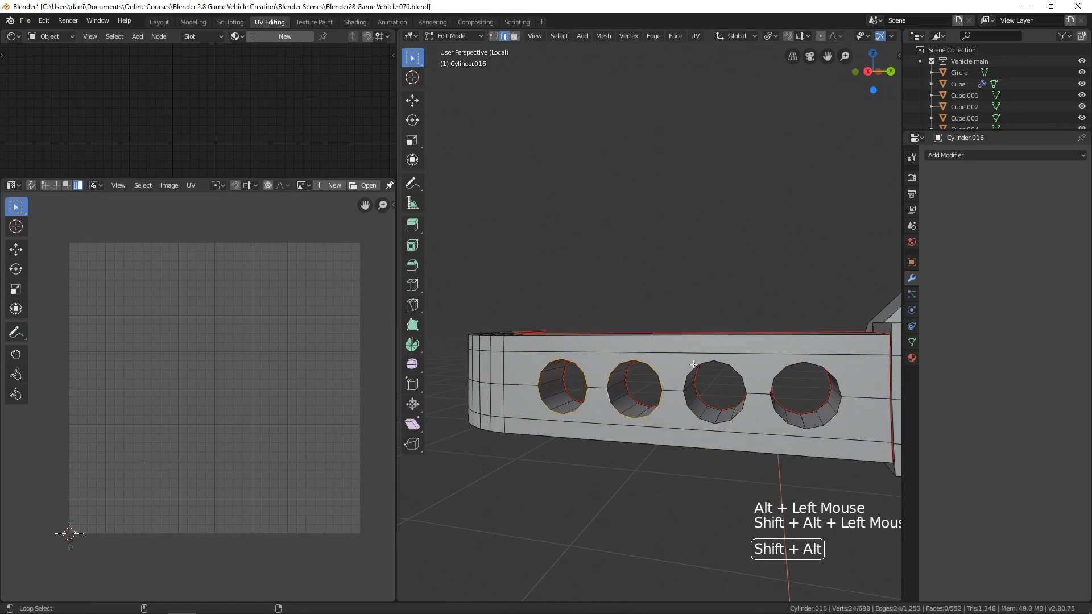
{"action": "left_click", "coordinate": [801, 384]}
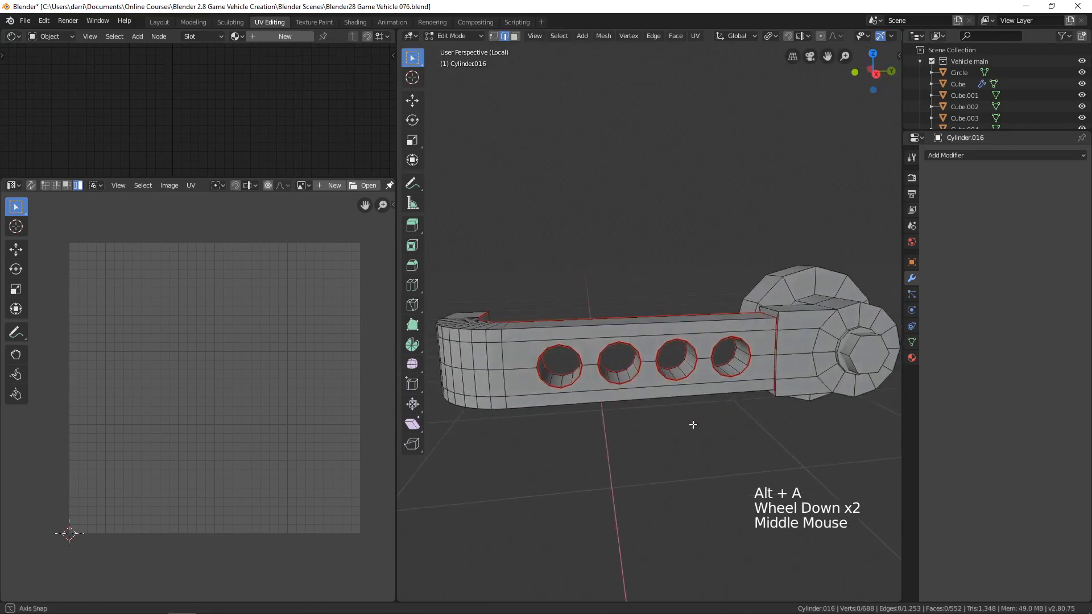
Orbit around the round hub at the handle's pivot end to view its edge loops.
{"action": "left_click_drag", "start_coordinate": [692, 424], "coordinate": [739, 437]}
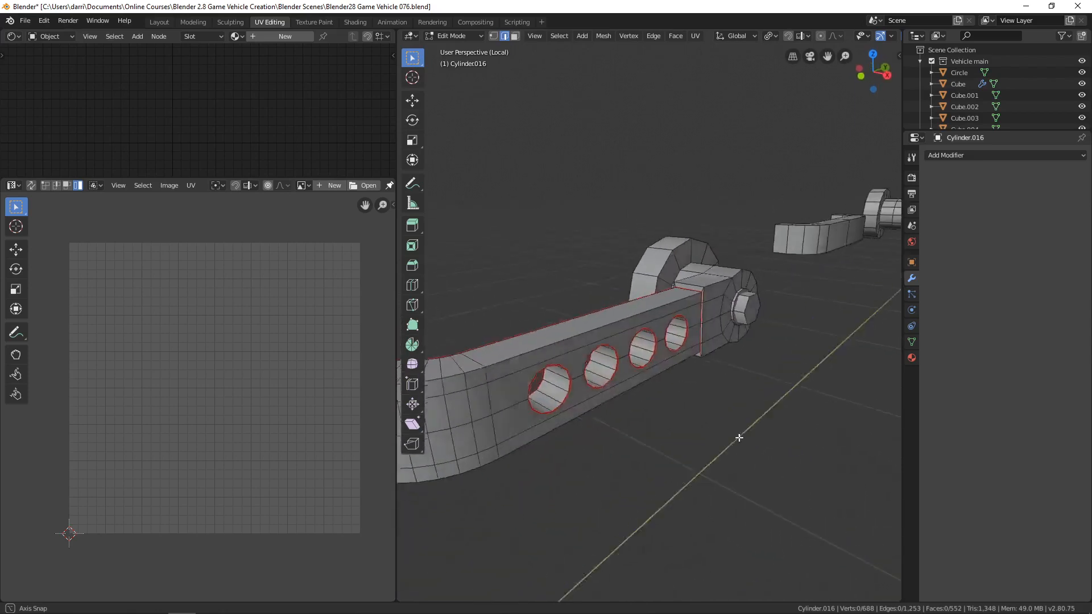
{"action": "left_click_drag", "start_coordinate": [738, 436], "coordinate": [647, 398]}
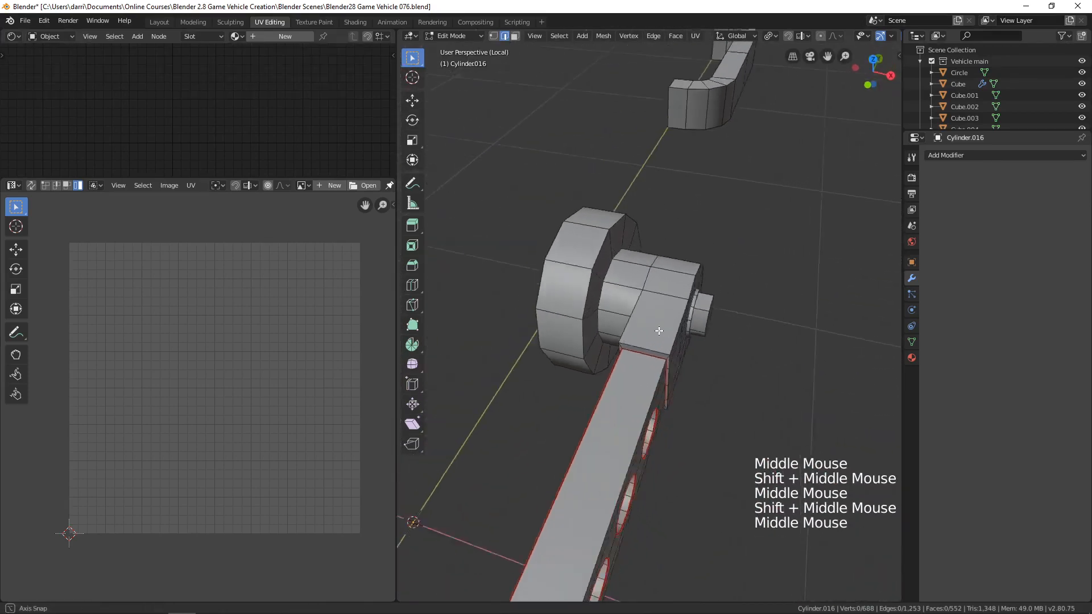
{"action": "scroll", "scroll_direction": "up", "scroll_amount": 3}
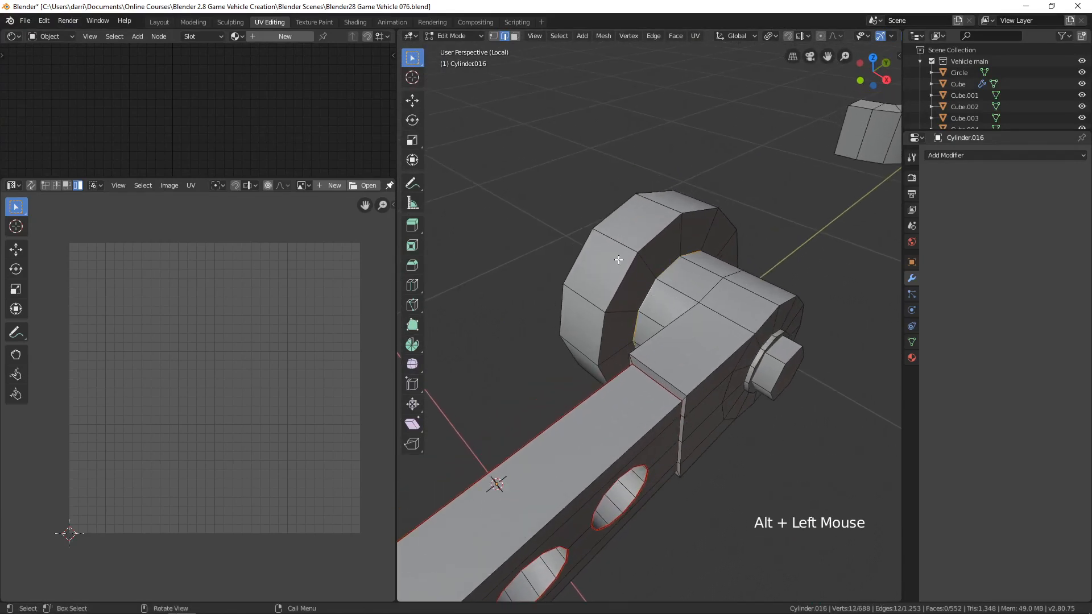
{"action": "left_click_drag", "start_coordinate": [618, 260], "coordinate": [692, 339]}
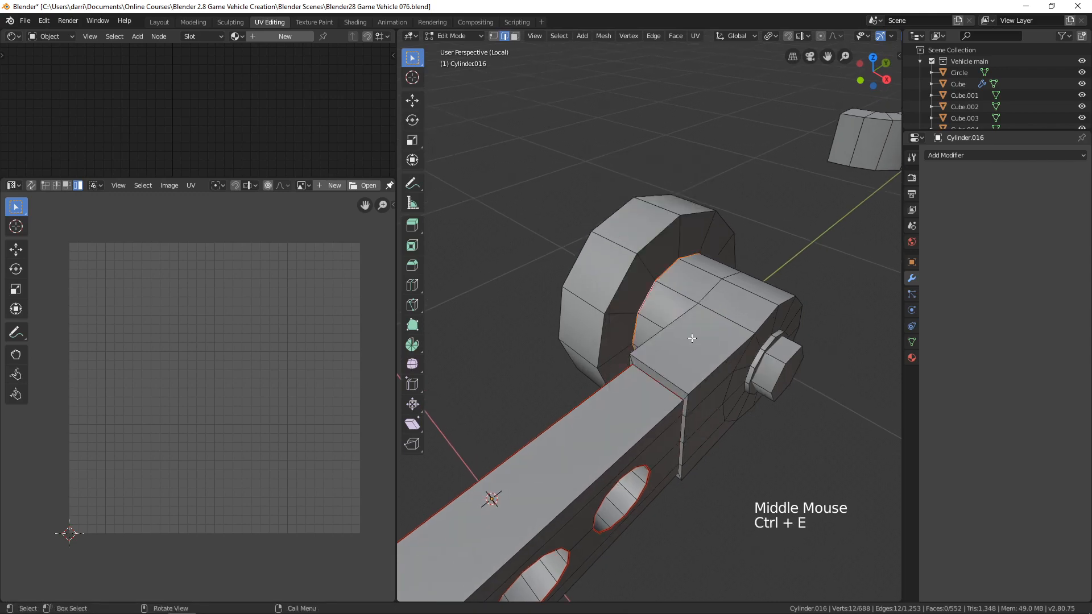
{"action": "left_click_drag", "start_coordinate": [692, 339], "coordinate": [793, 312]}
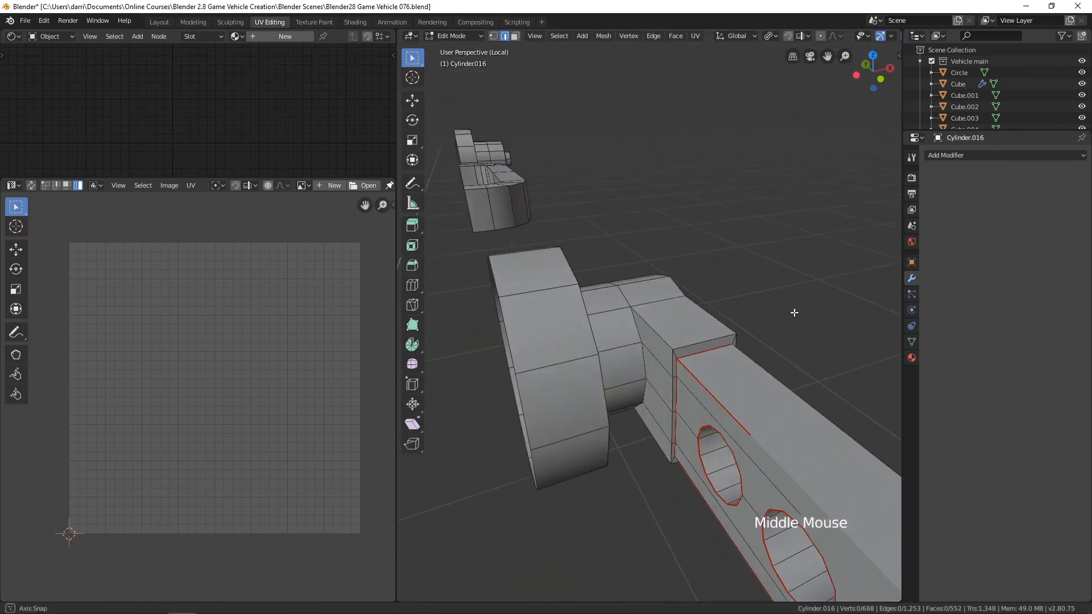
{"action": "scroll", "scroll_direction": "down", "scroll_amount": 3}
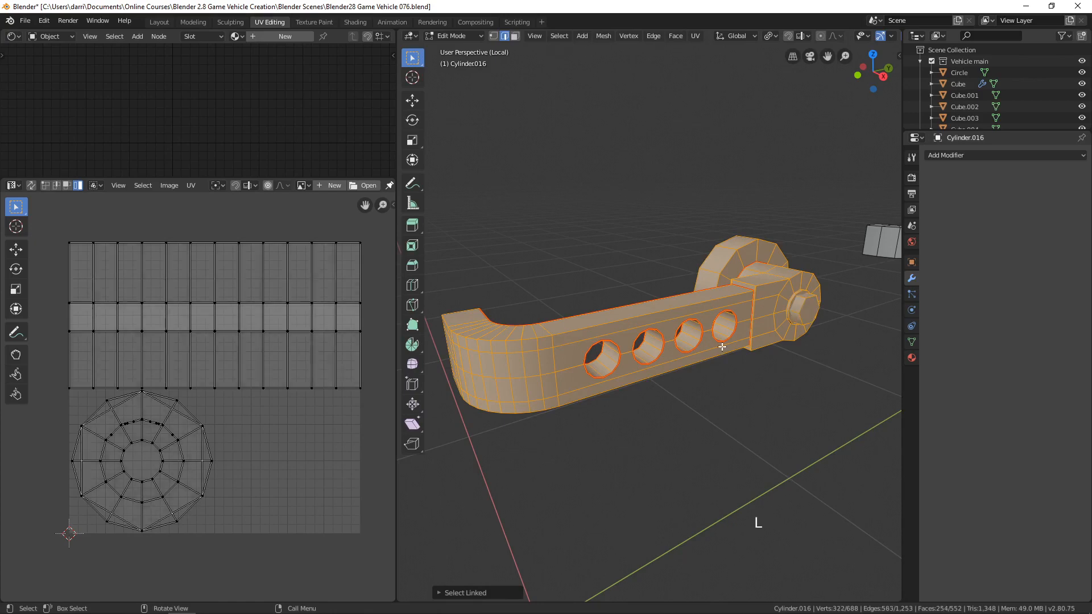
Unwrap the handle into UV islands and set the unwrap method to Conformal.
{"action": "scroll", "scroll_direction": "down", "scroll_amount": 3}
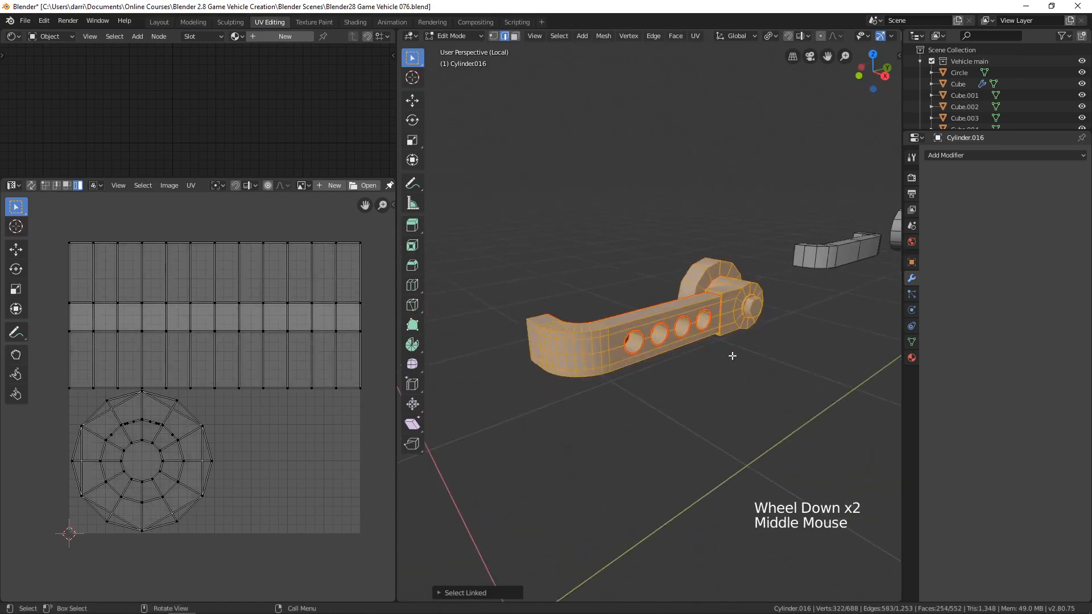
{"action": "scroll", "scroll_direction": "up", "scroll_amount": 3}
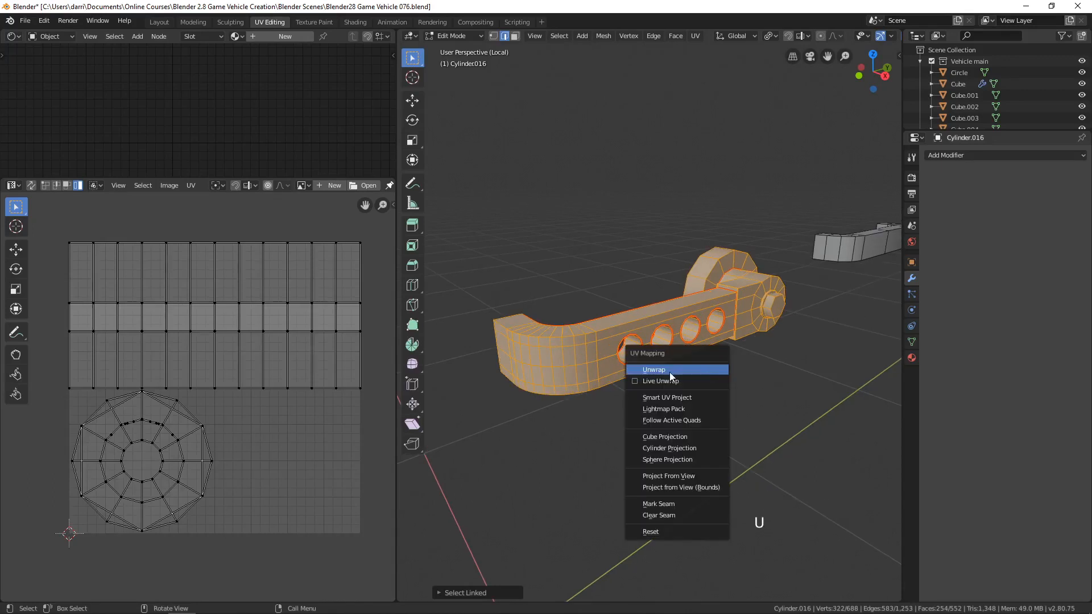
{"action": "left_click", "coordinate": [653, 370]}
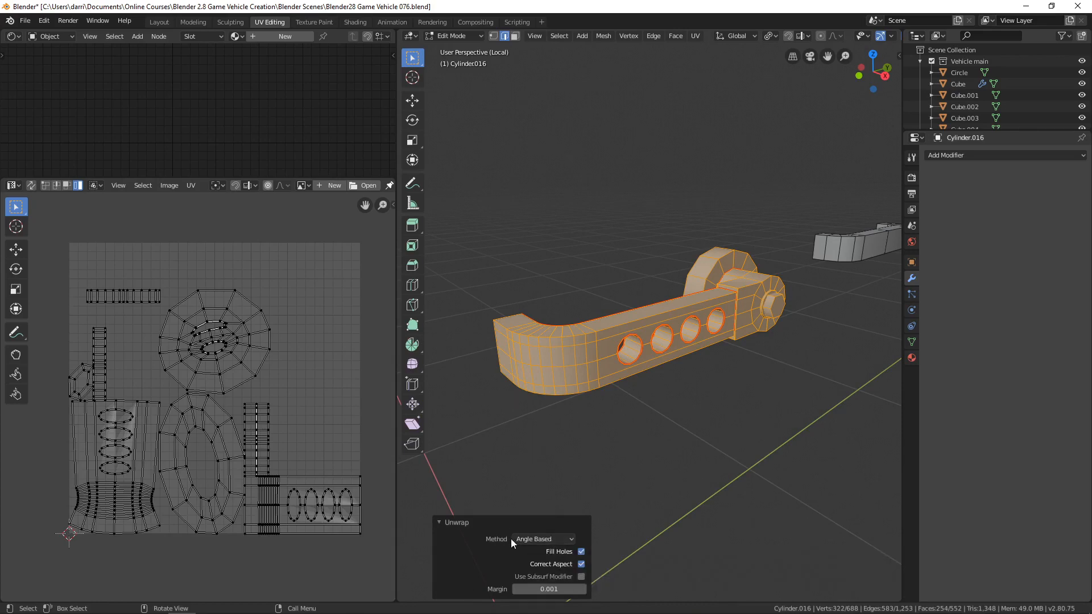
{"action": "left_click", "coordinate": [544, 539]}
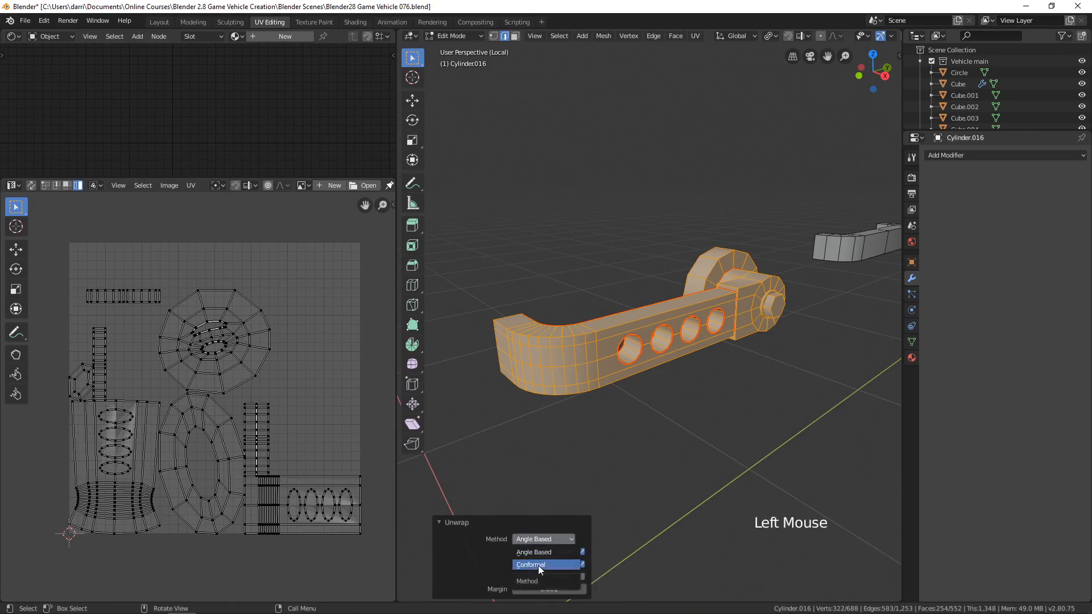
{"action": "left_click", "coordinate": [530, 564]}
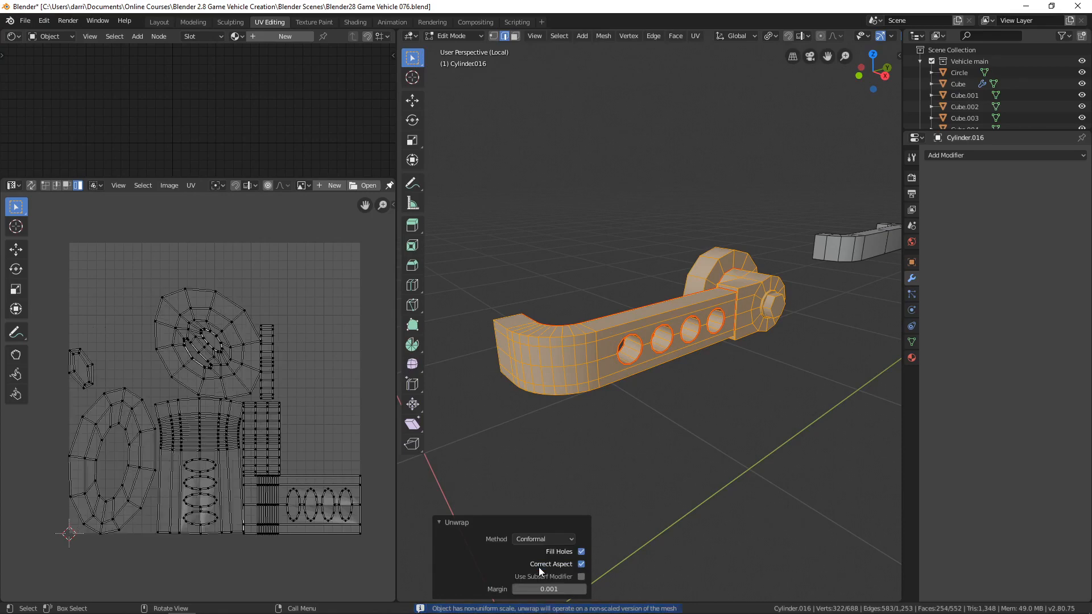
{"action": "left_click", "coordinate": [543, 539]}
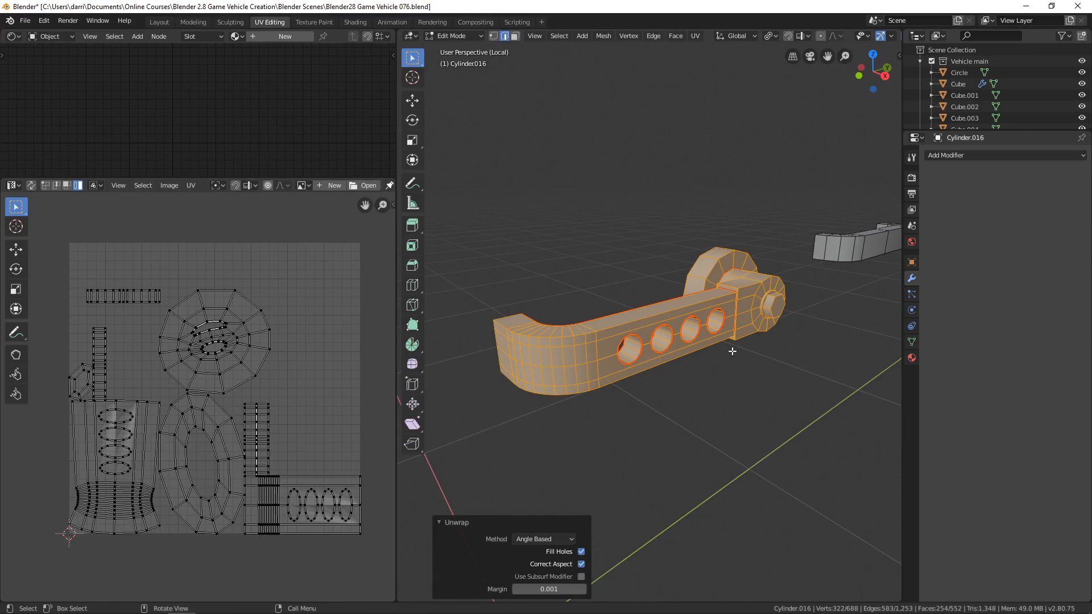
Apply the handle's scale in Object Mode, then unwrap again for evenly proportioned islands.
{"action": "key", "text": "Tab"}
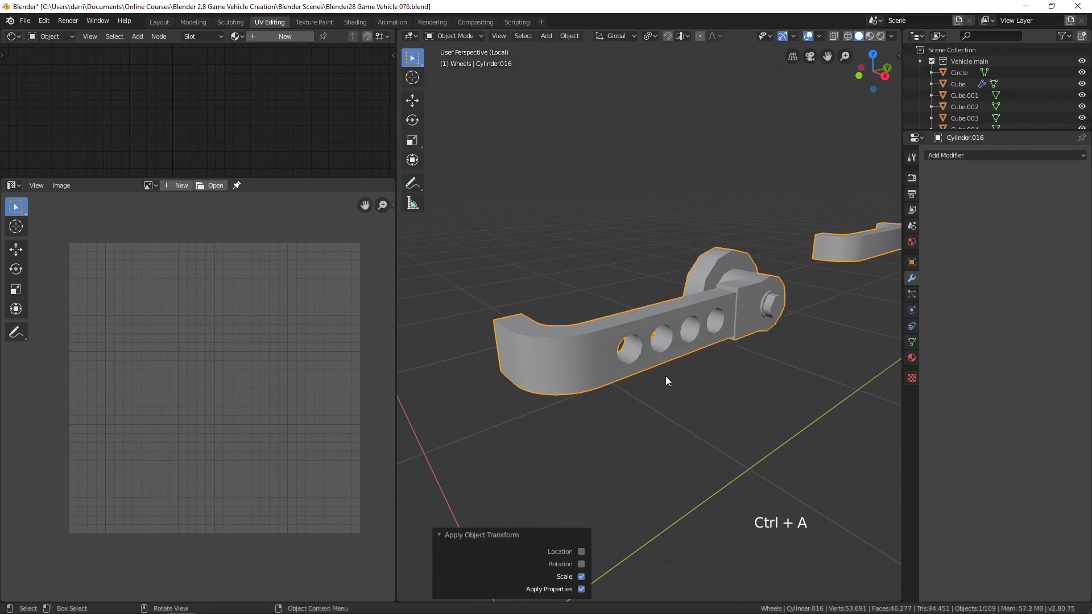
{"action": "key", "text": "Tab"}
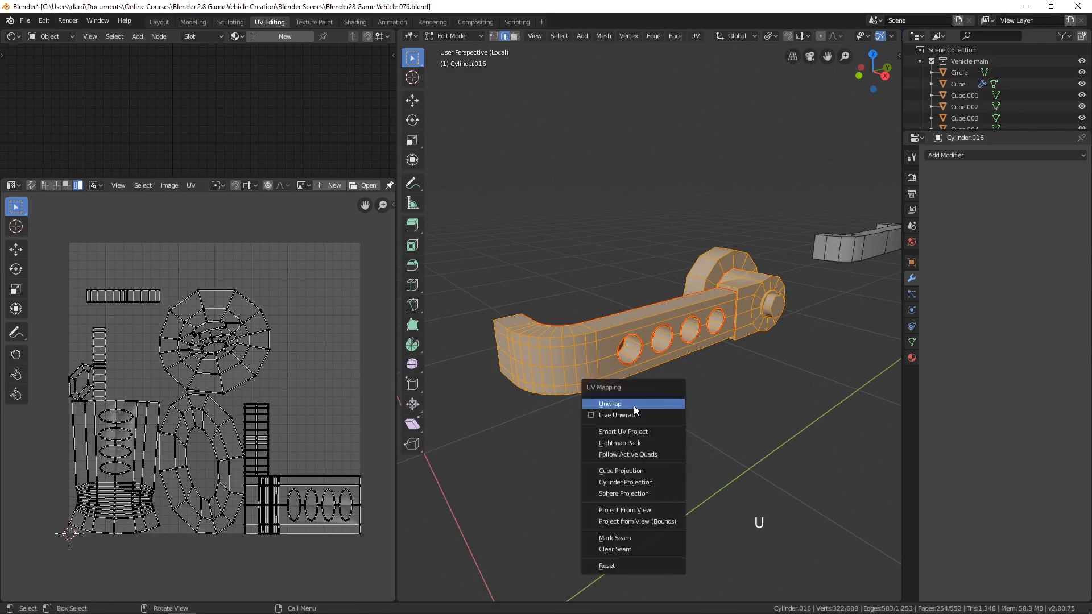
{"action": "left_click", "coordinate": [609, 402]}
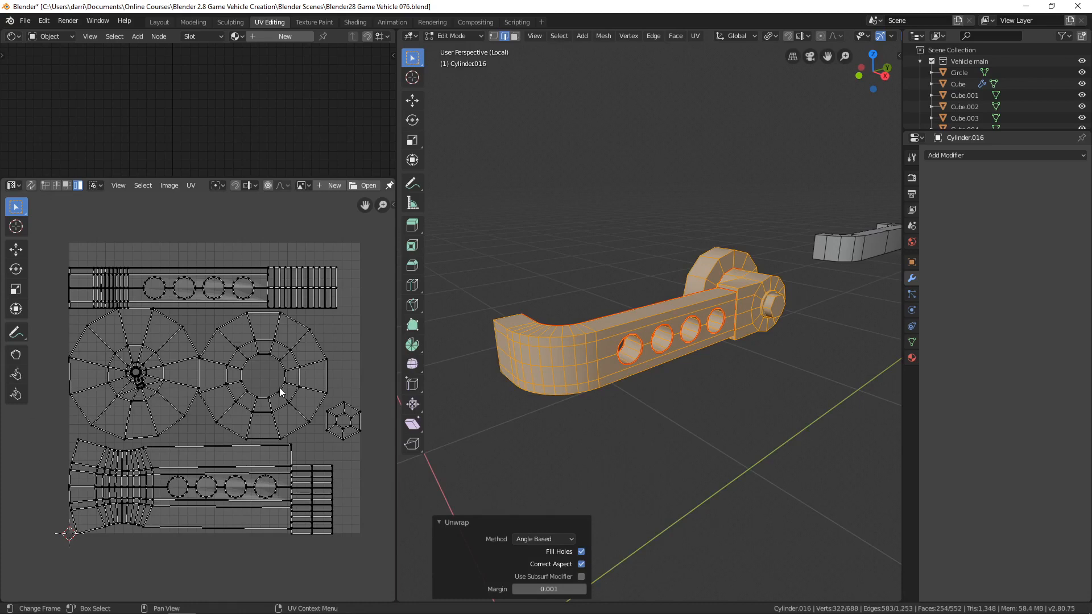
{"action": "mouse_move", "coordinate": [257, 319]}
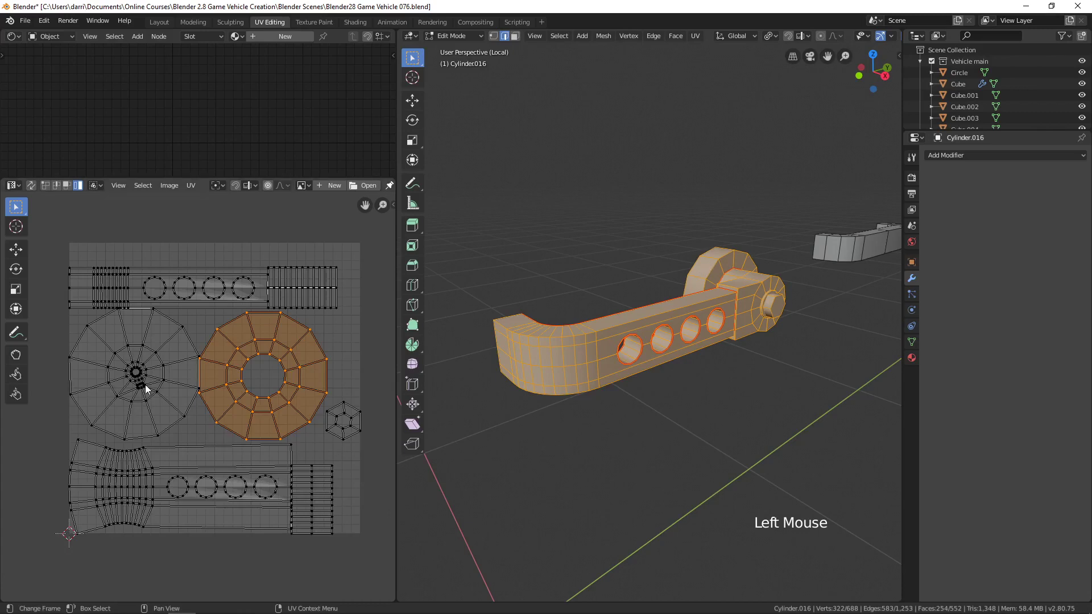
{"action": "scroll", "scroll_direction": "up", "scroll_amount": 3}
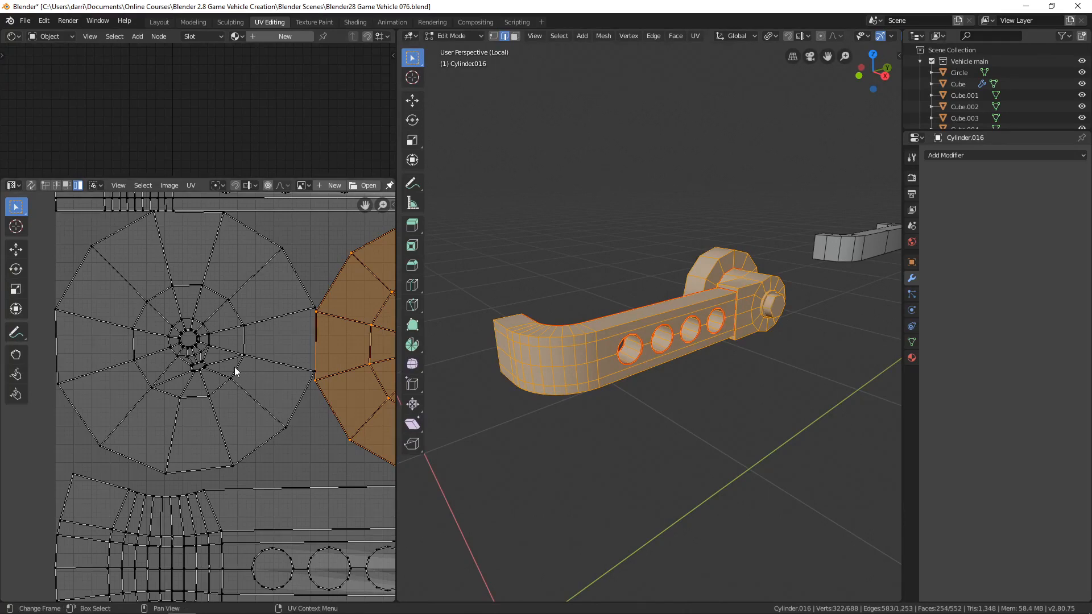
{"action": "scroll", "scroll_direction": "down", "scroll_amount": 3}
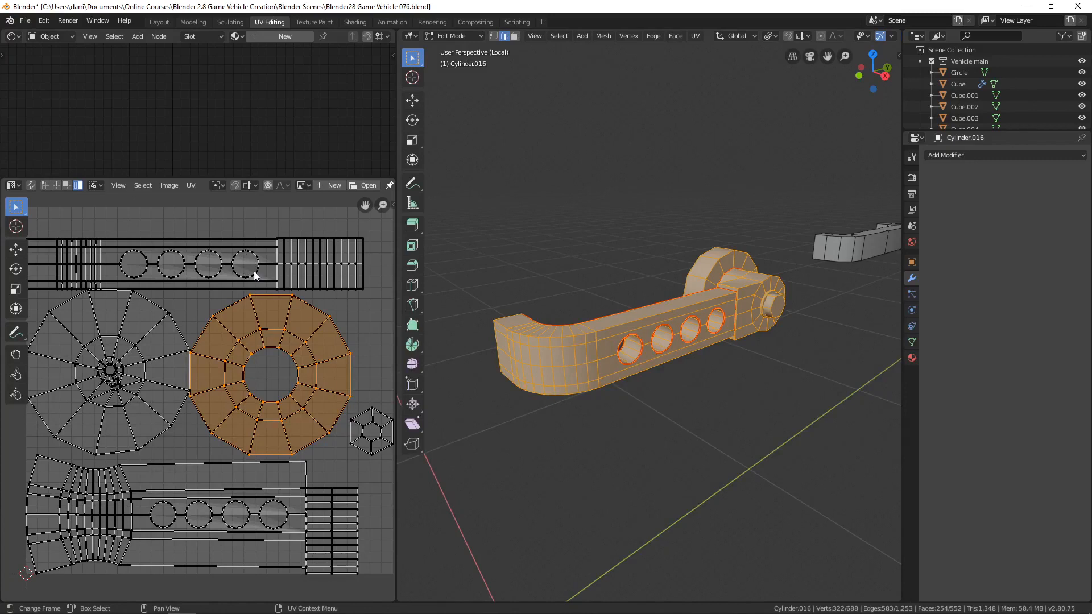
{"action": "mouse_move", "coordinate": [173, 275]}
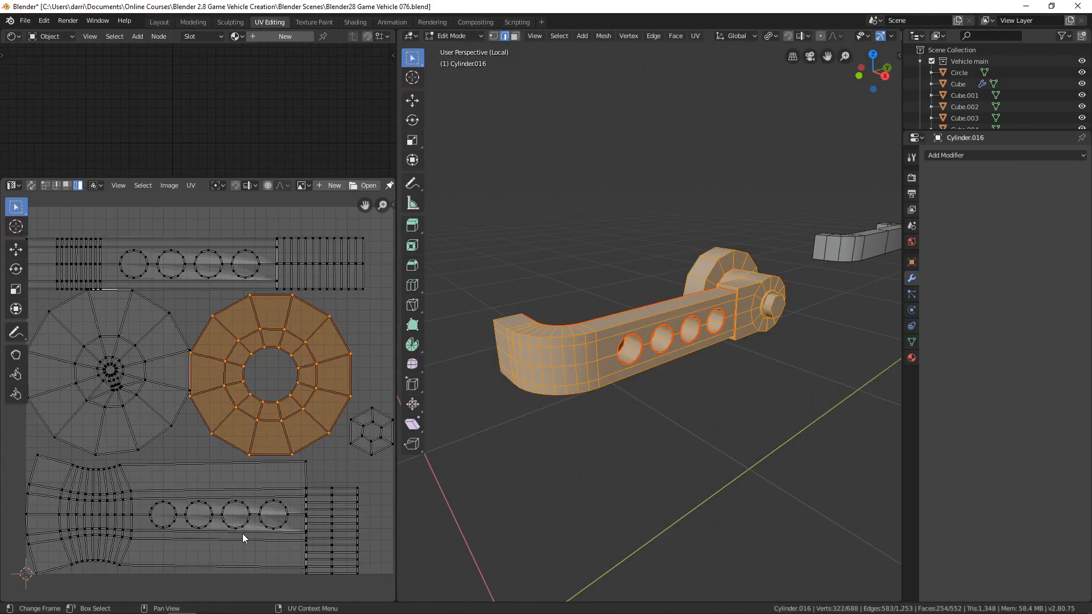
{"action": "mouse_move", "coordinate": [255, 512]}
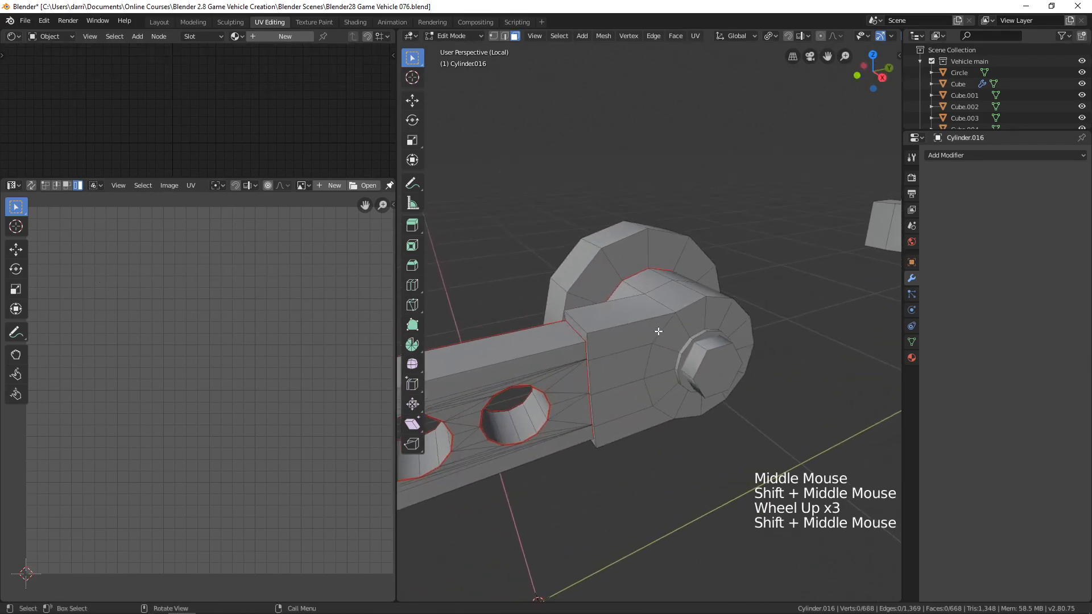
Select the hinge block's seam-bounded faces with L to inspect its UV island alone.
{"action": "key", "text": "L"}
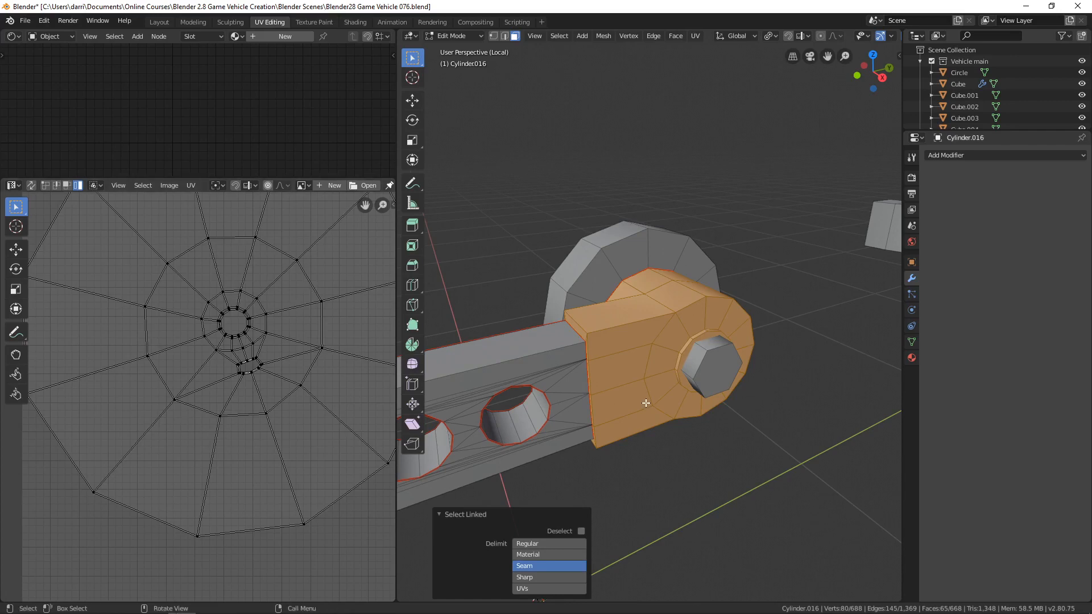
{"action": "mouse_move", "coordinate": [642, 405]}
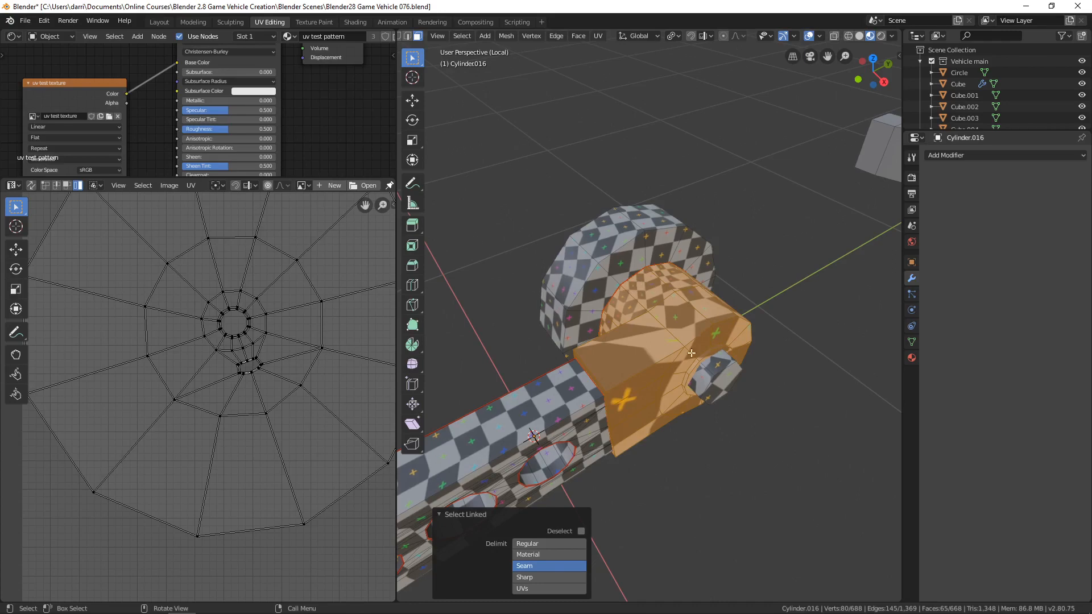
Orbit around the hinge block to inspect checker-texture stretching on its faces.
{"action": "left_click_drag", "start_coordinate": [691, 352], "coordinate": [610, 261]}
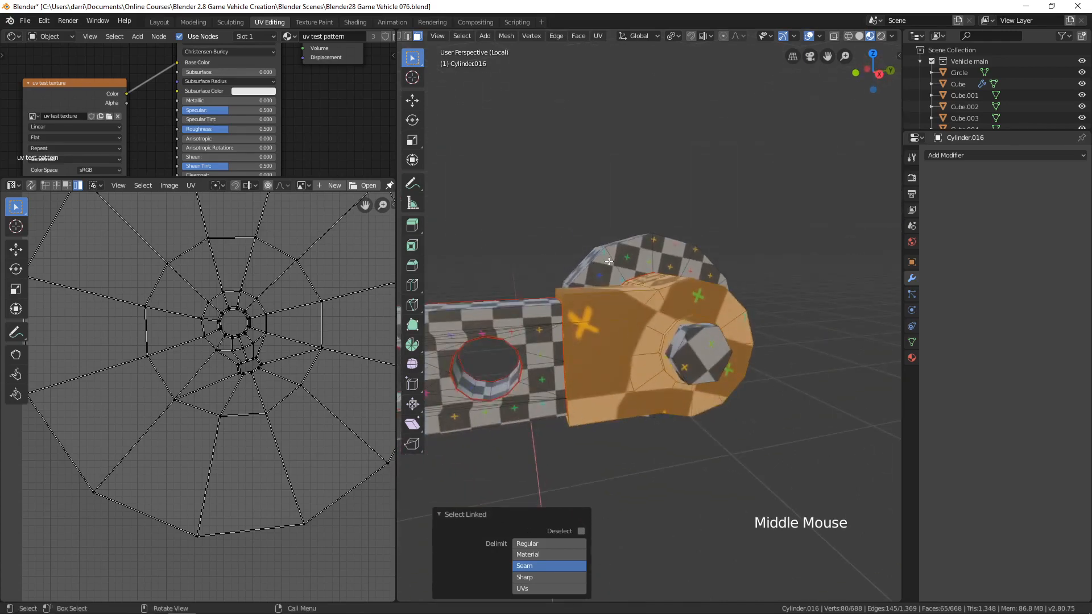
{"action": "scroll", "scroll_direction": "down", "scroll_amount": 3}
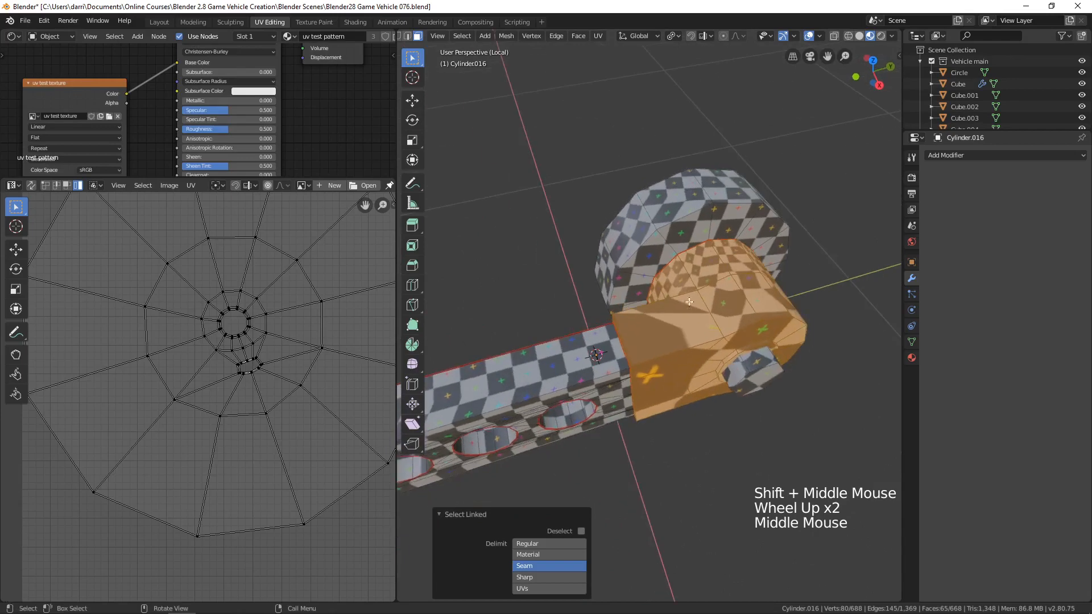
{"action": "left_click_drag", "start_coordinate": [689, 301], "coordinate": [718, 341]}
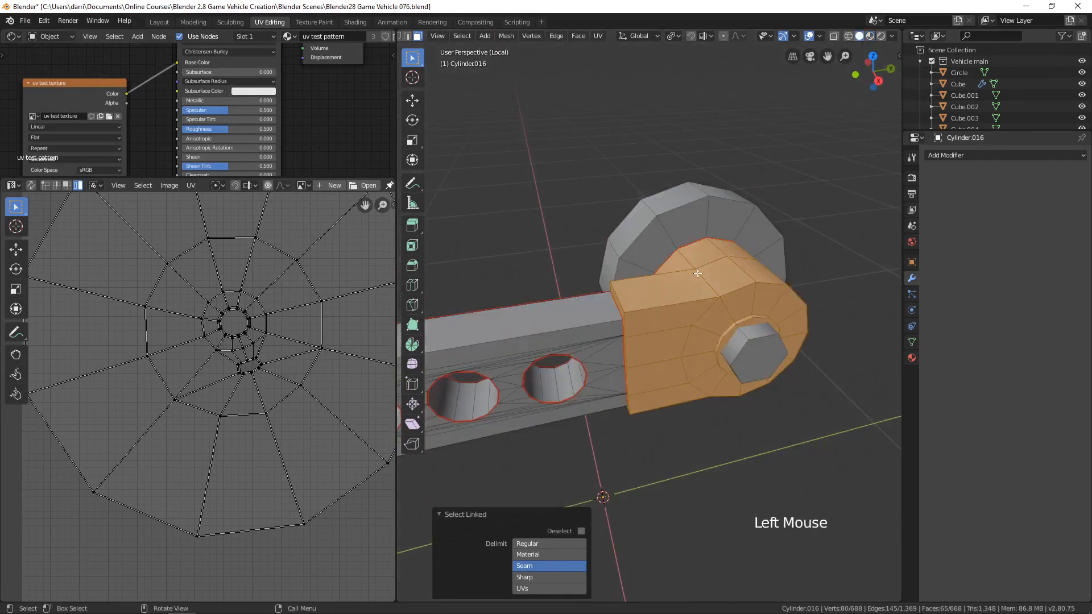
{"action": "scroll", "scroll_direction": "down", "scroll_amount": 3}
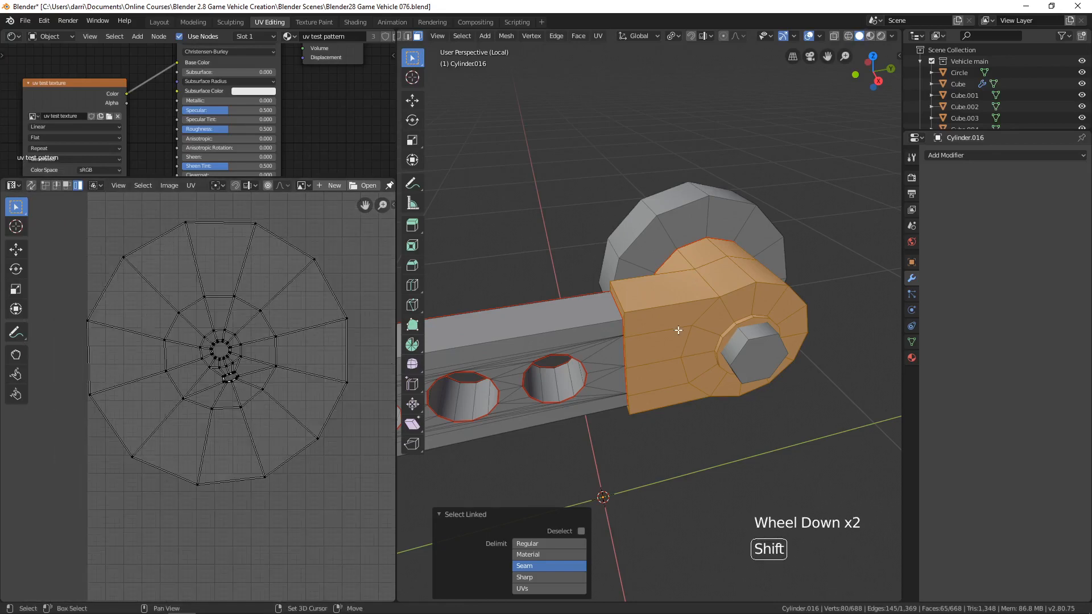
{"action": "left_click_drag", "start_coordinate": [678, 330], "coordinate": [671, 309]}
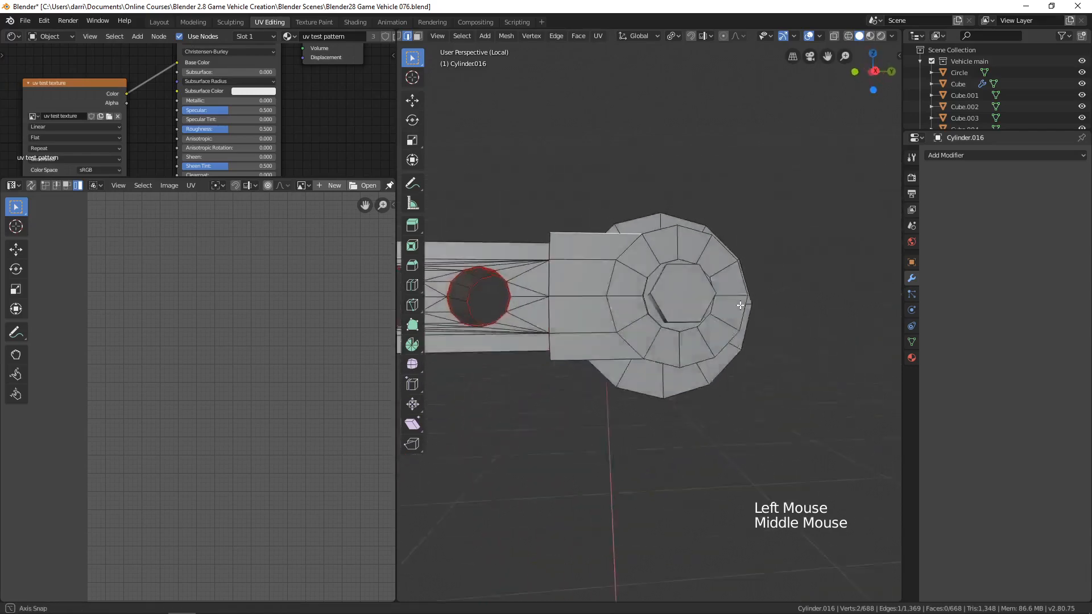
Select the edge loop where the hinge block meets the hub and mark it as a seam.
{"action": "left_click_drag", "start_coordinate": [740, 305], "coordinate": [679, 298]}
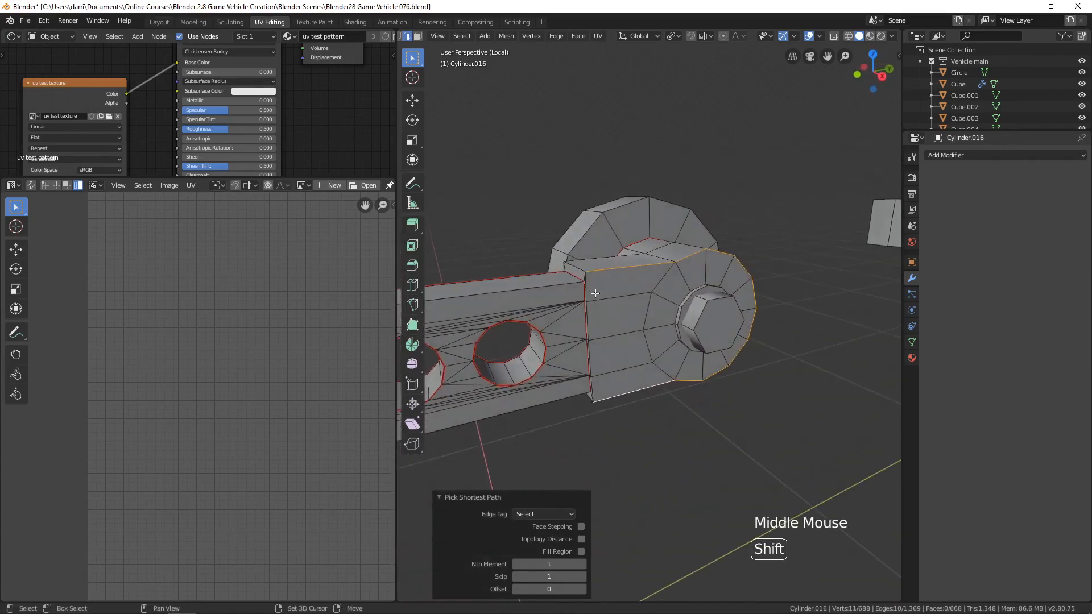
{"action": "left_click", "coordinate": [601, 385]}
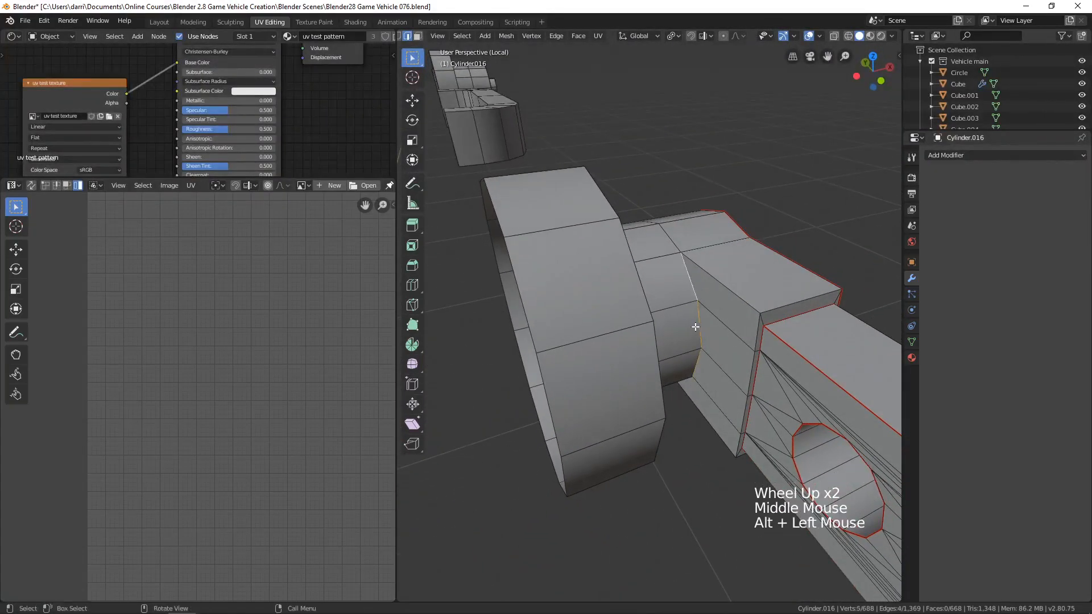
{"action": "left_click_drag", "start_coordinate": [695, 326], "coordinate": [672, 246]}
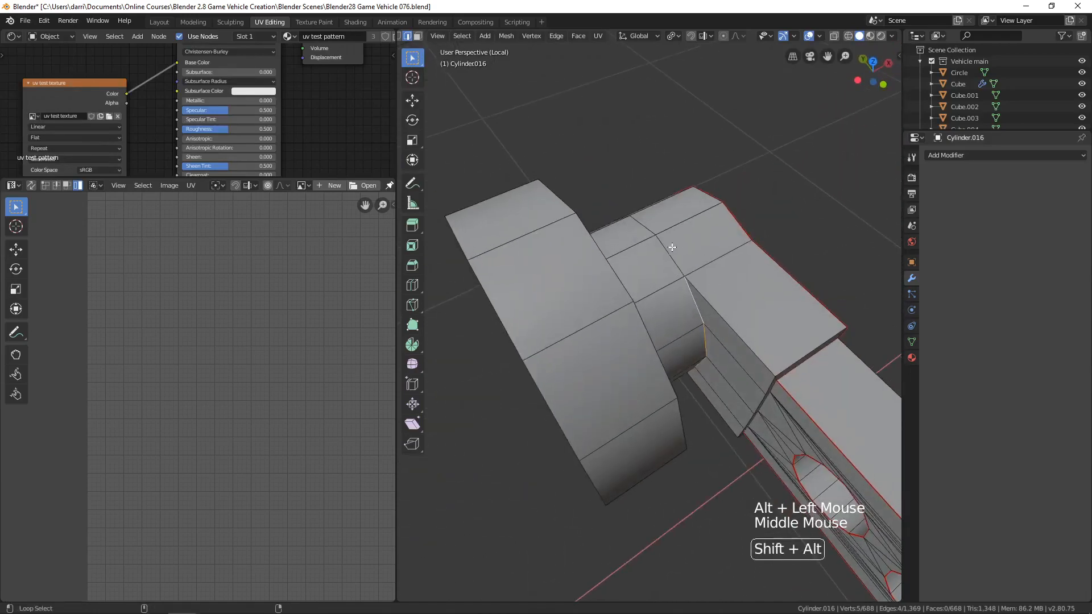
{"action": "left_click_drag", "start_coordinate": [672, 247], "coordinate": [793, 234]}
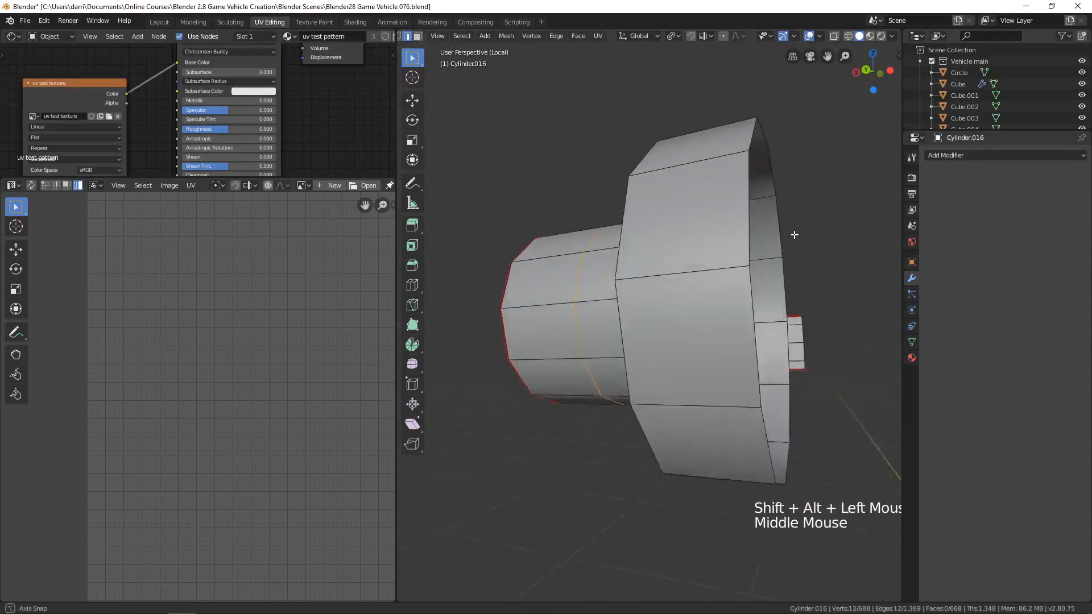
{"action": "left_click_drag", "start_coordinate": [794, 234], "coordinate": [807, 193]}
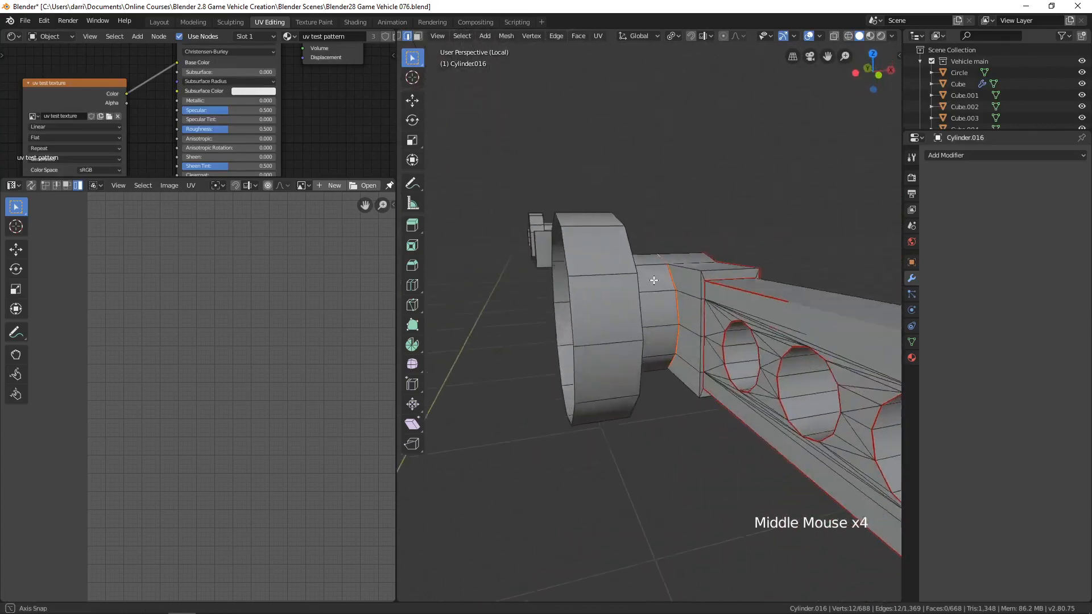
{"action": "left_click_drag", "start_coordinate": [655, 279], "coordinate": [689, 351]}
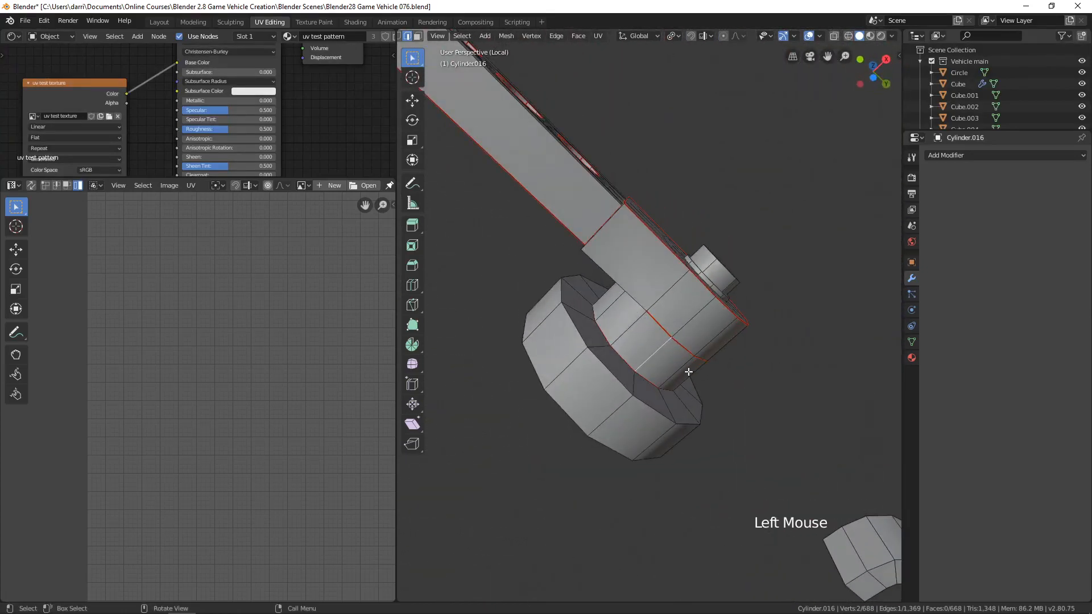
{"action": "key", "text": "Ctrl+E"}
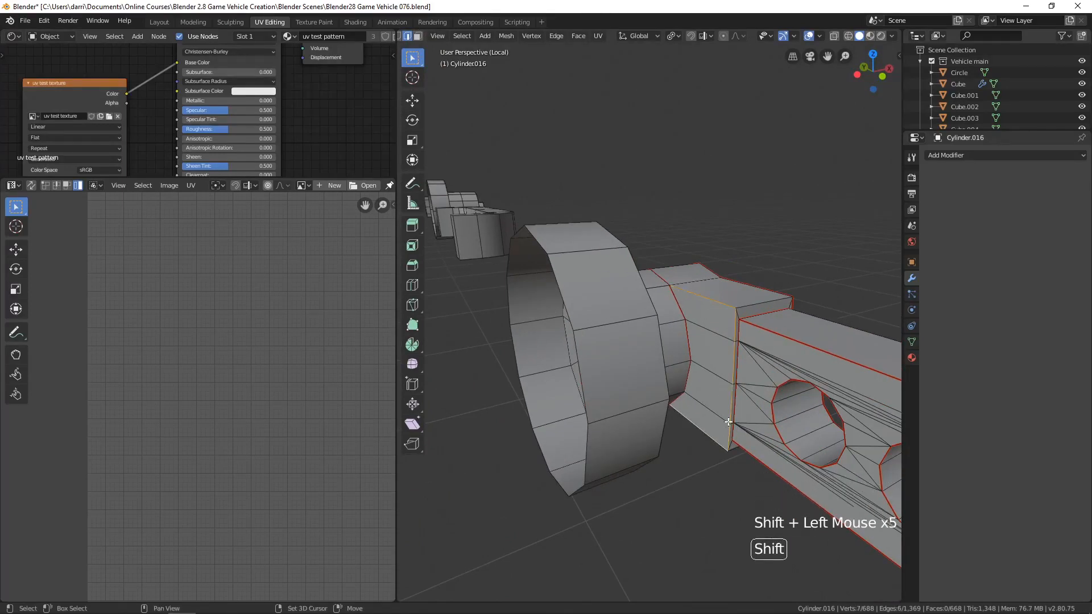
{"action": "key", "text": "ctrl+e"}
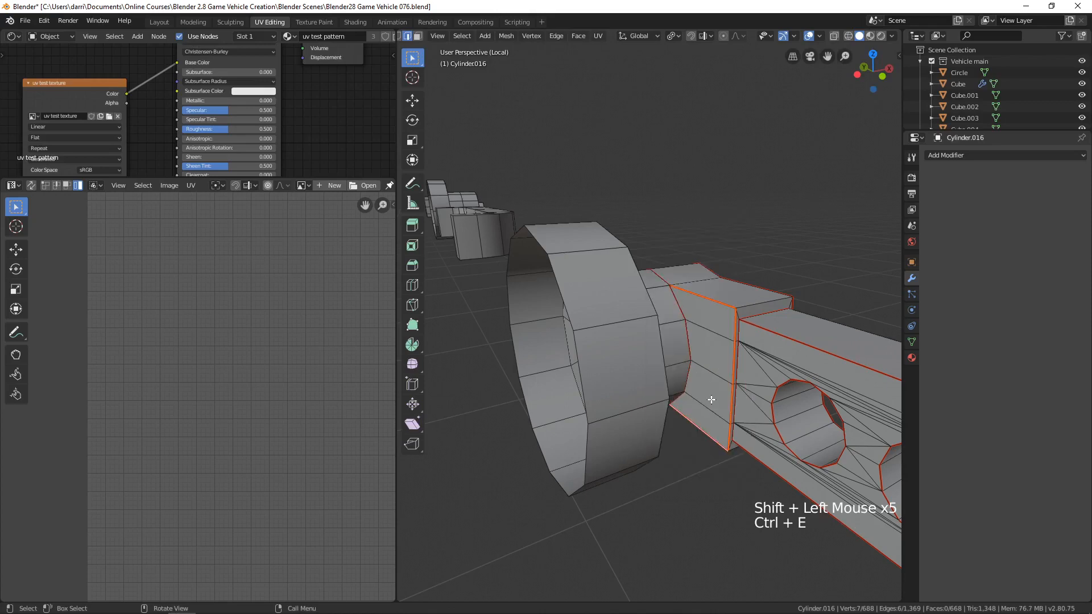
{"action": "left_click_drag", "start_coordinate": [710, 401], "coordinate": [799, 300]}
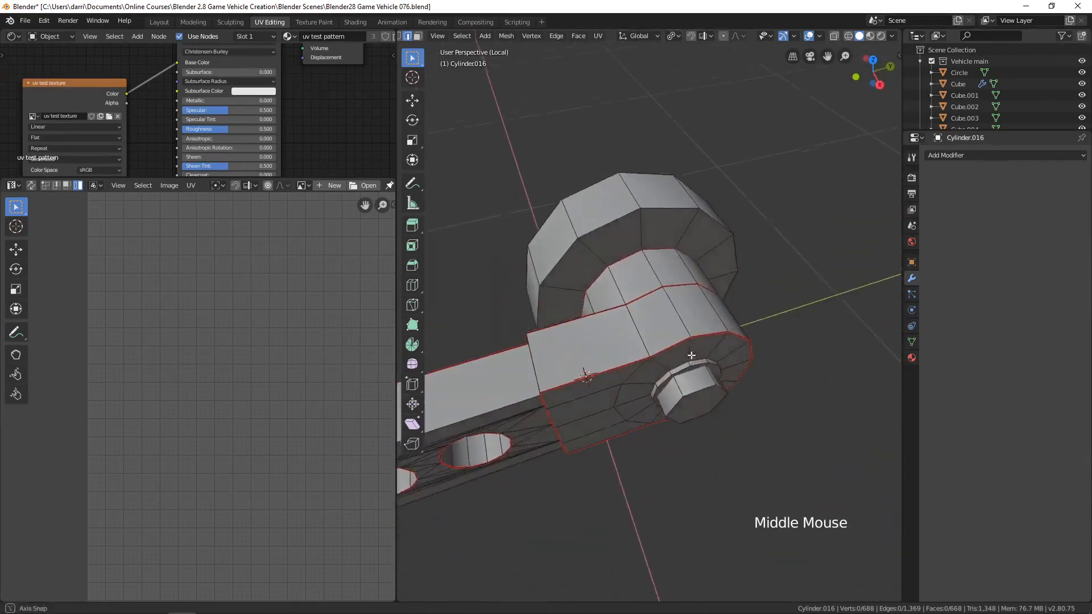
Mark the hinge block's underside edge as a seam, then select the whole handle.
{"action": "left_click_drag", "start_coordinate": [692, 355], "coordinate": [604, 325]}
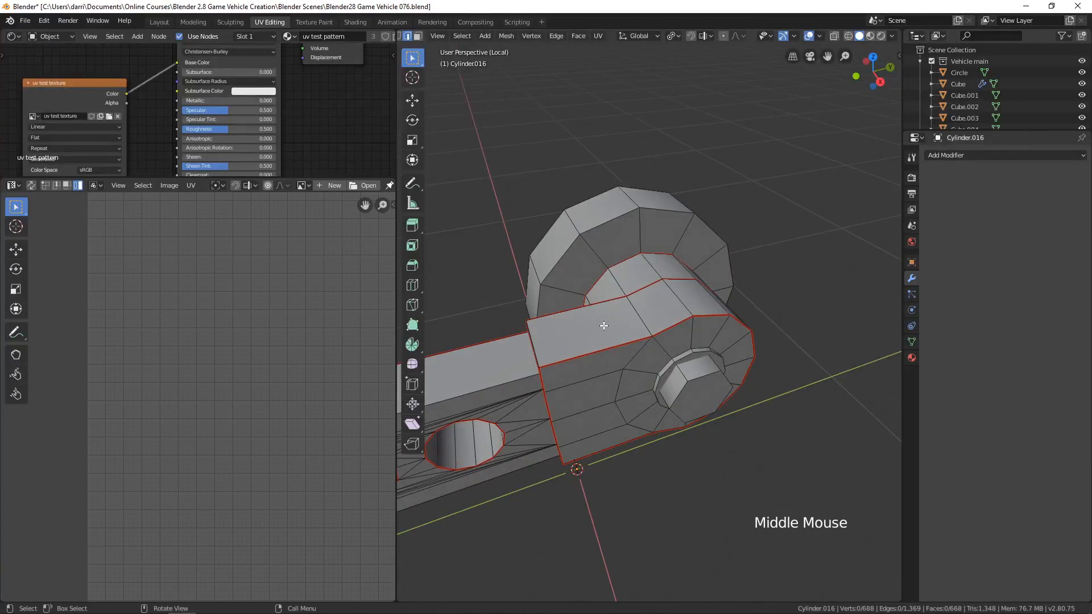
{"action": "left_click", "coordinate": [591, 332]}
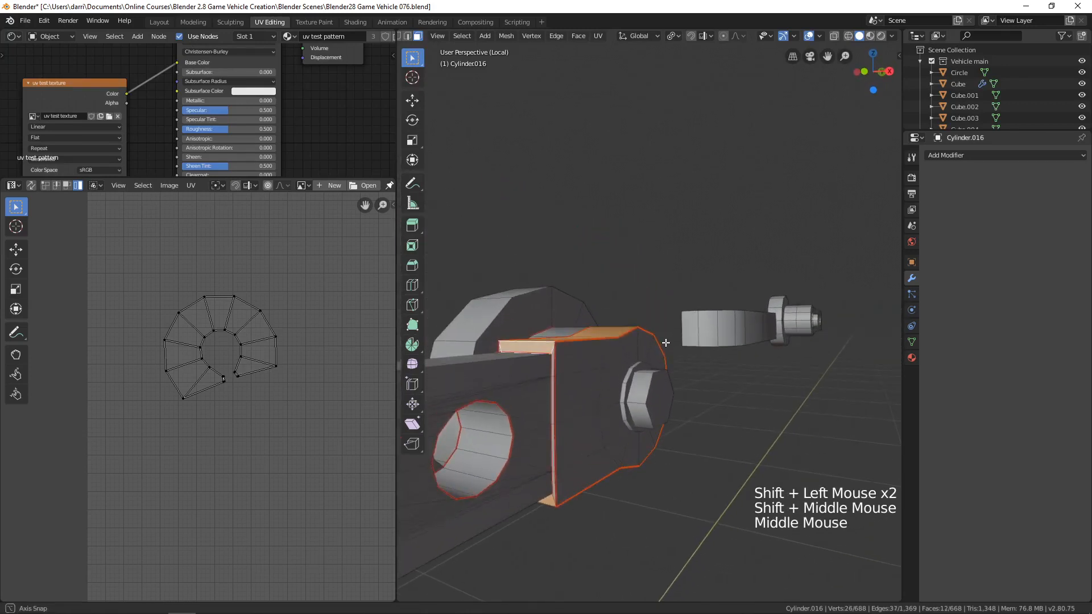
{"action": "left_click_drag", "start_coordinate": [665, 342], "coordinate": [619, 390]}
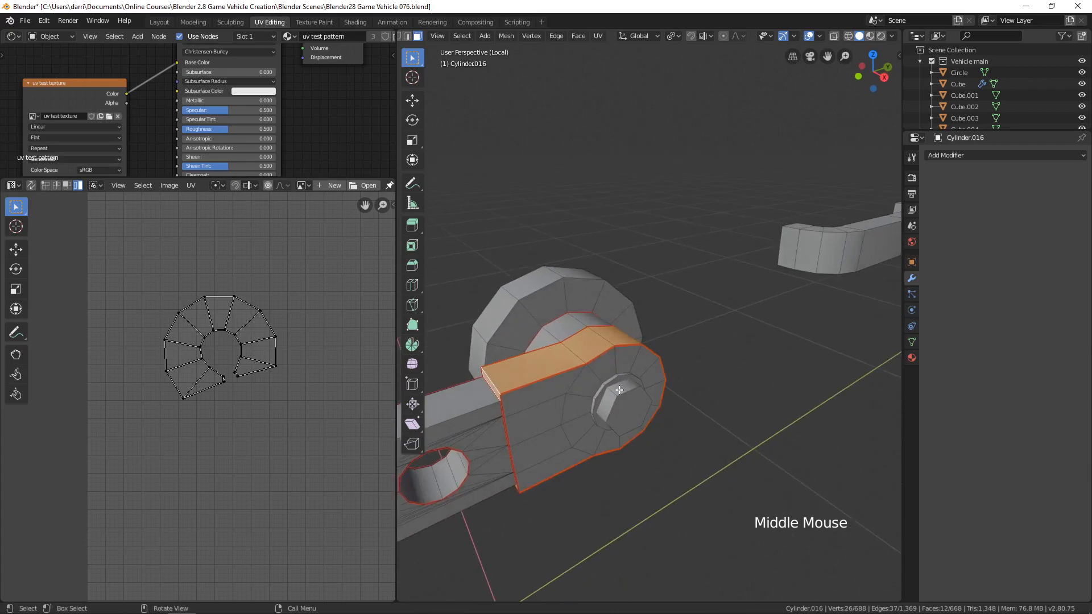
{"action": "left_click_drag", "start_coordinate": [620, 390], "coordinate": [591, 380]}
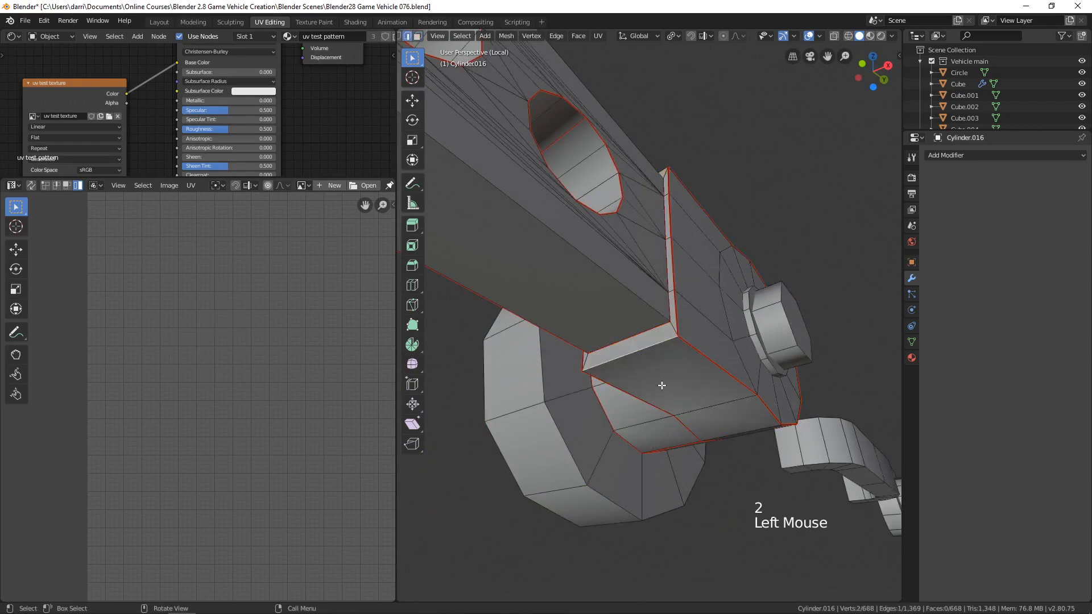
{"action": "key", "text": "ctrl+e"}
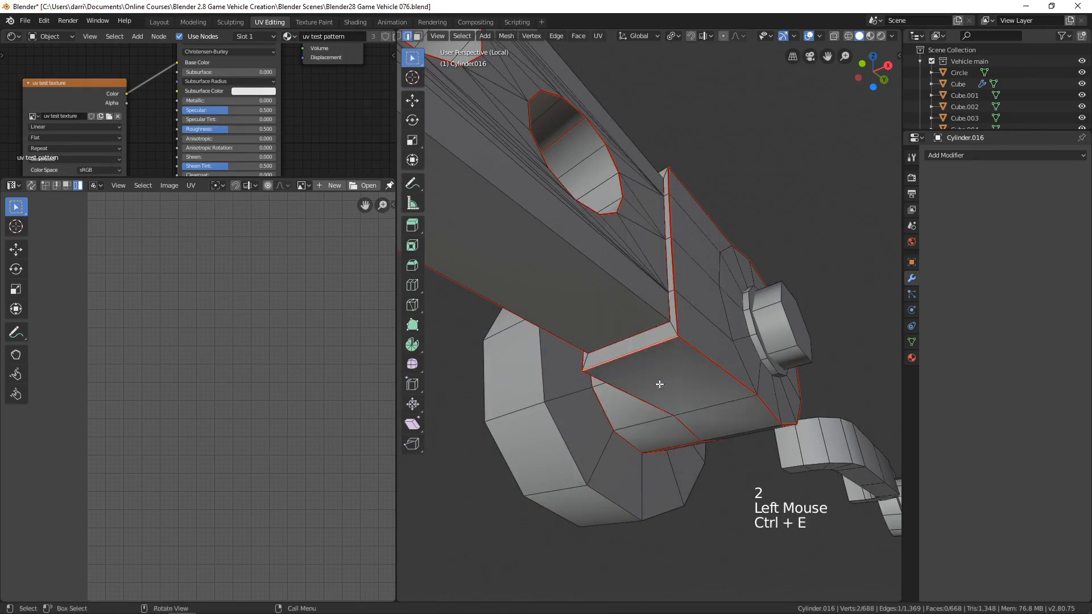
{"action": "scroll", "scroll_direction": "down", "scroll_amount": 3}
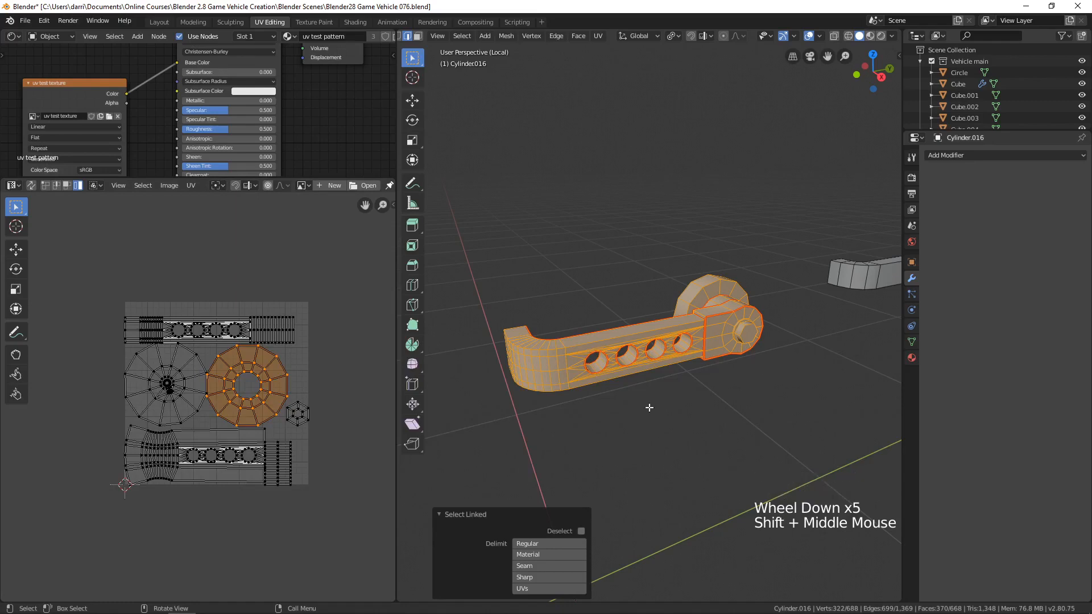
{"action": "key", "text": "U"}
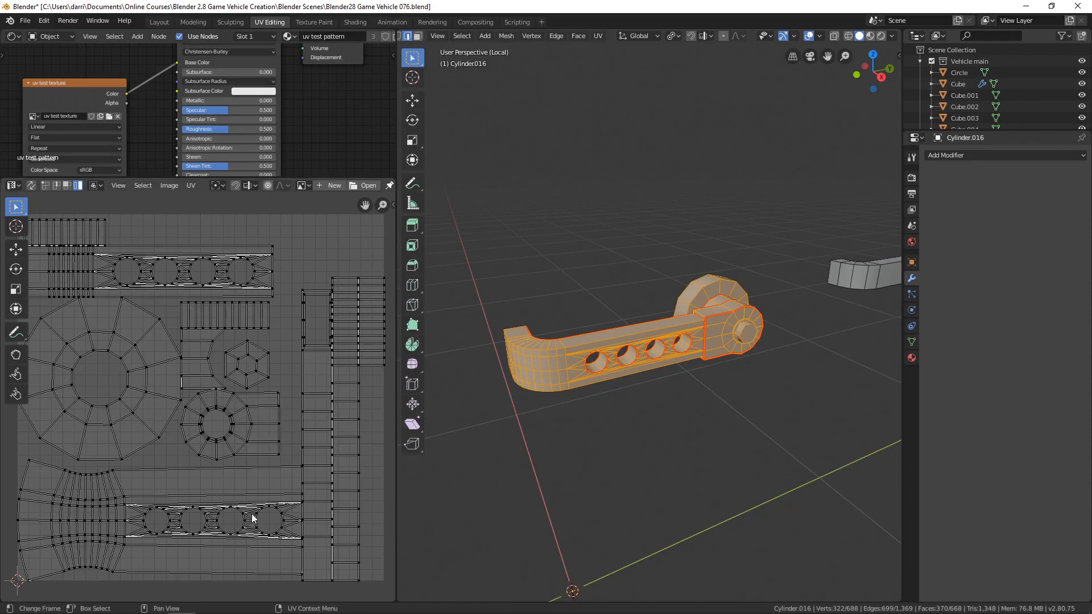
{"action": "mouse_move", "coordinate": [388, 486]}
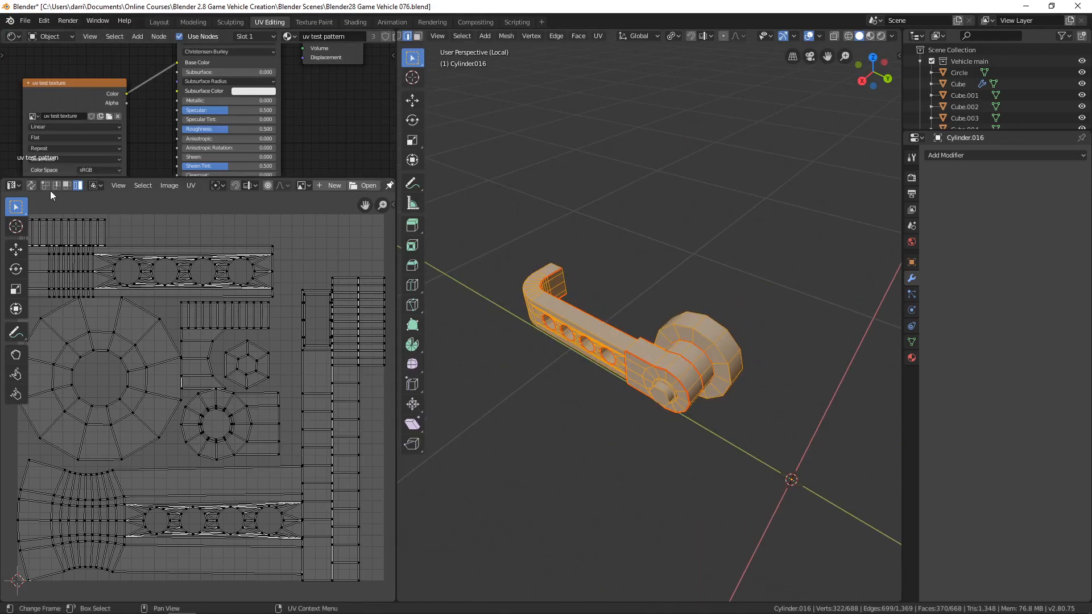
{"action": "mouse_move", "coordinate": [33, 187]}
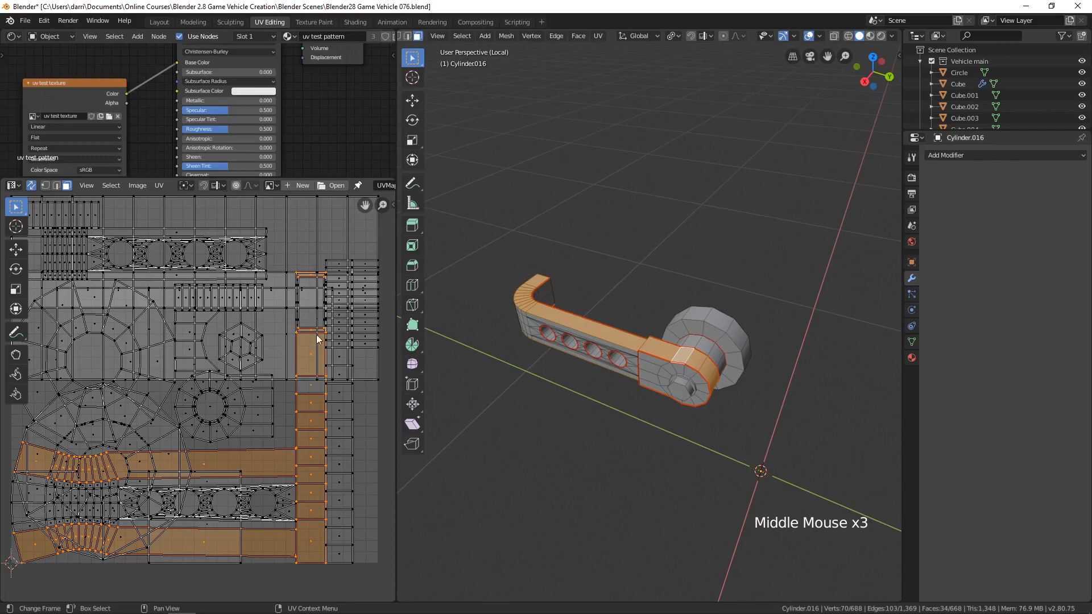
{"action": "scroll", "scroll_direction": "down", "scroll_amount": 3}
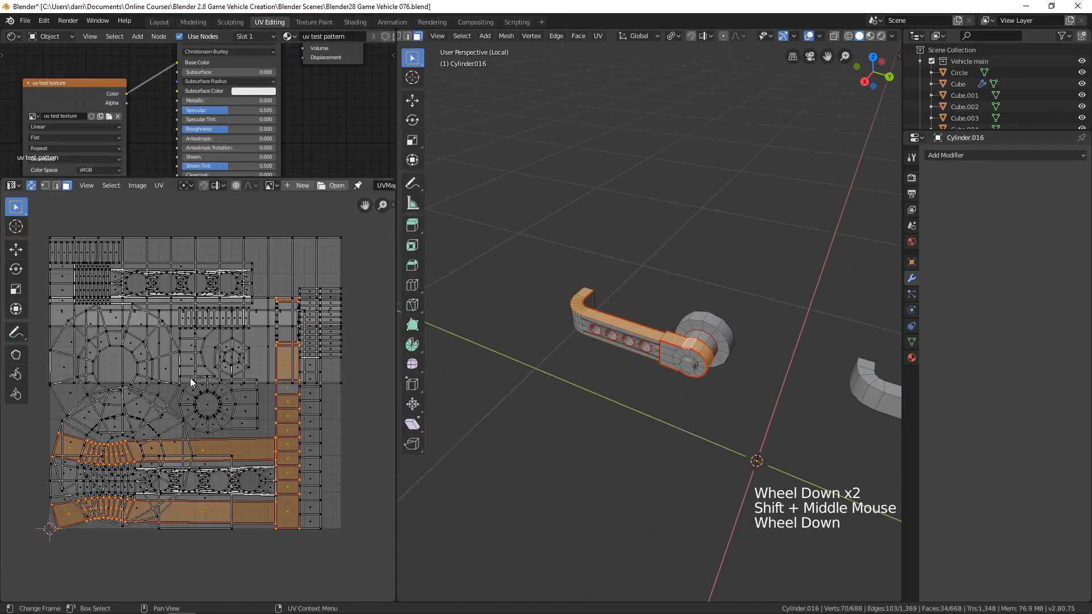
{"action": "scroll", "scroll_direction": "down", "scroll_amount": 3}
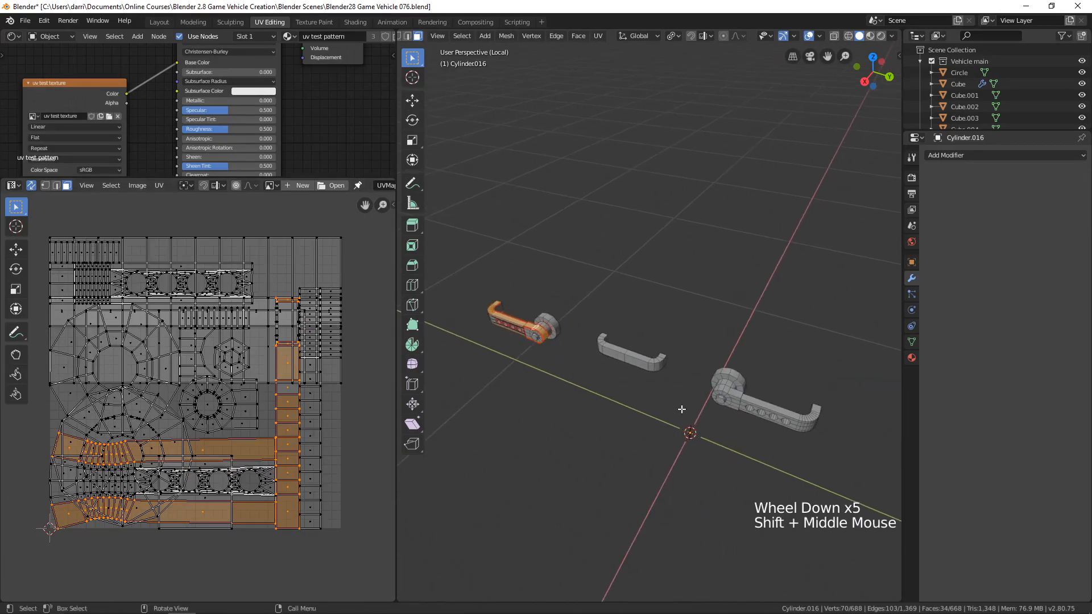
{"action": "scroll", "scroll_direction": "up", "scroll_amount": 3}
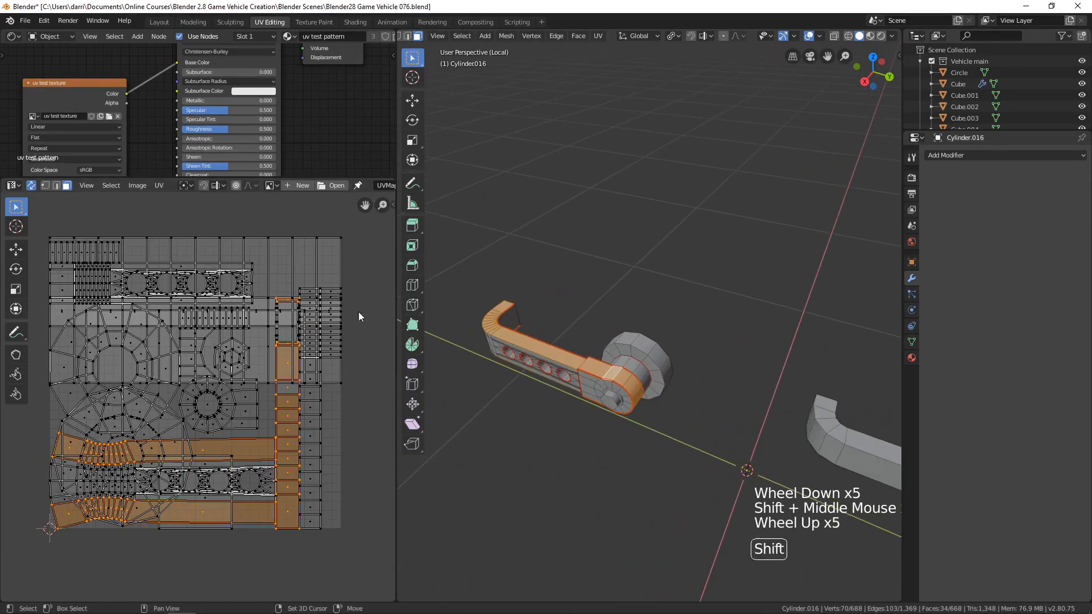
{"action": "mouse_move", "coordinate": [32, 186]}
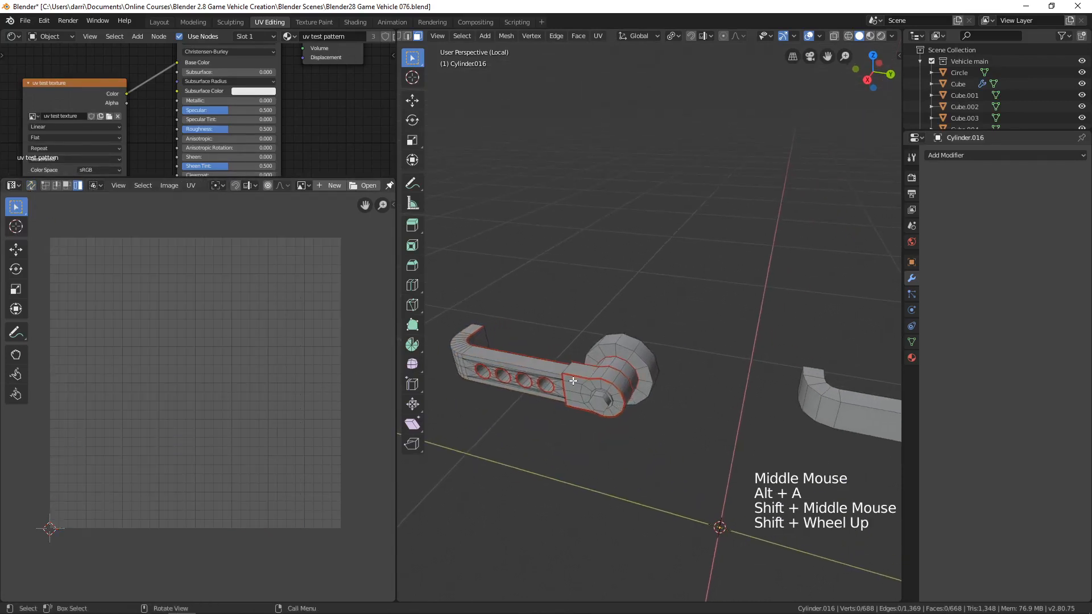
Select the edge loops around the handle's end hub and mark them as a seam.
{"action": "key", "text": "l"}
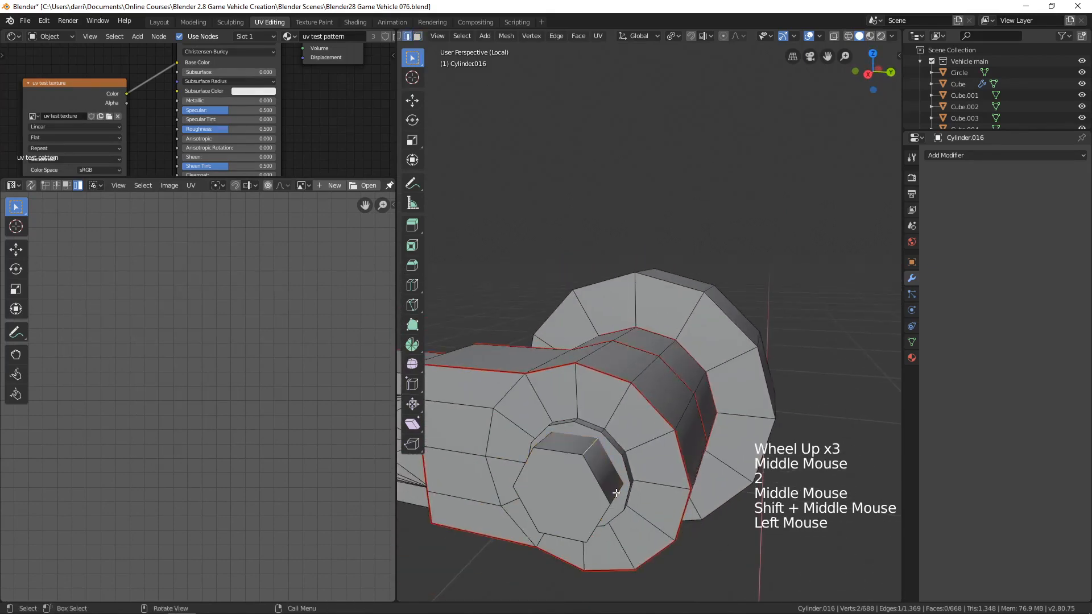
{"action": "left_click_drag", "start_coordinate": [616, 492], "coordinate": [600, 289]}
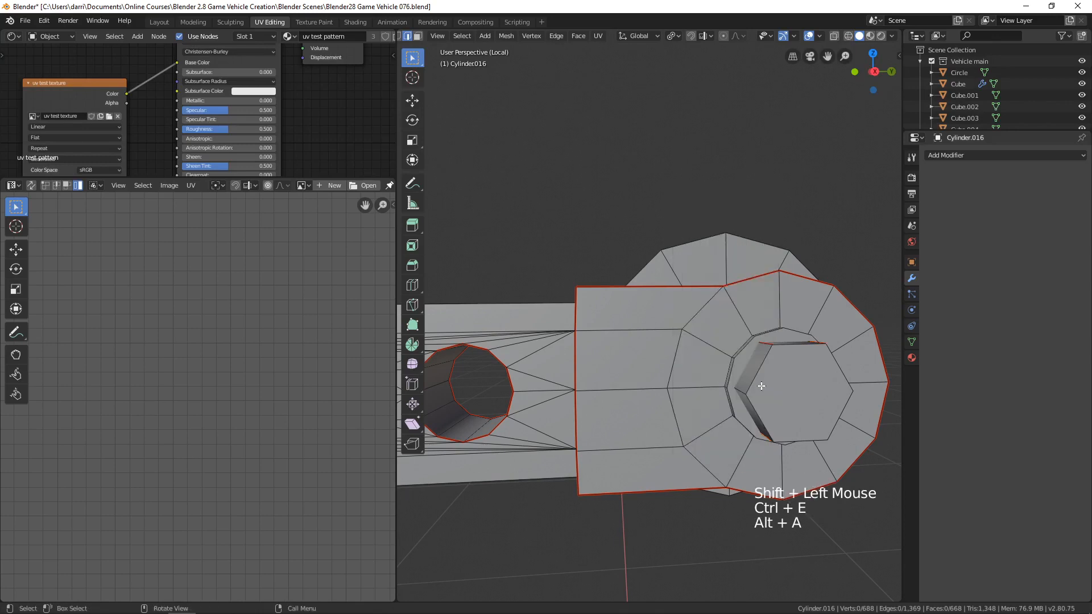
{"action": "scroll", "scroll_direction": "down", "scroll_amount": 3}
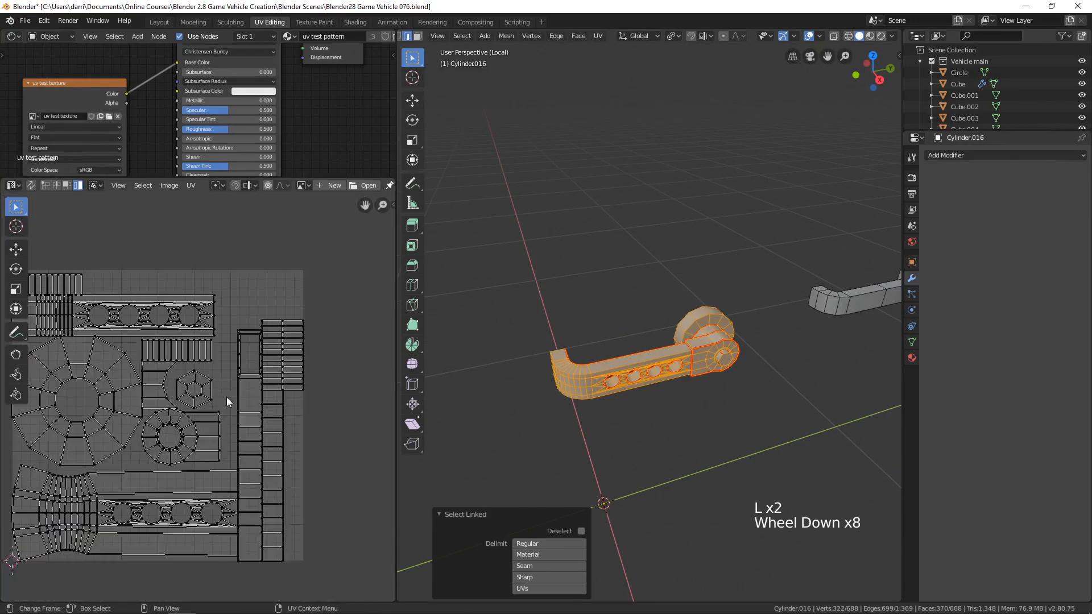
Unwrap the whole handle, trying Conformal and settling on Angle Based method.
{"action": "key", "text": "u"}
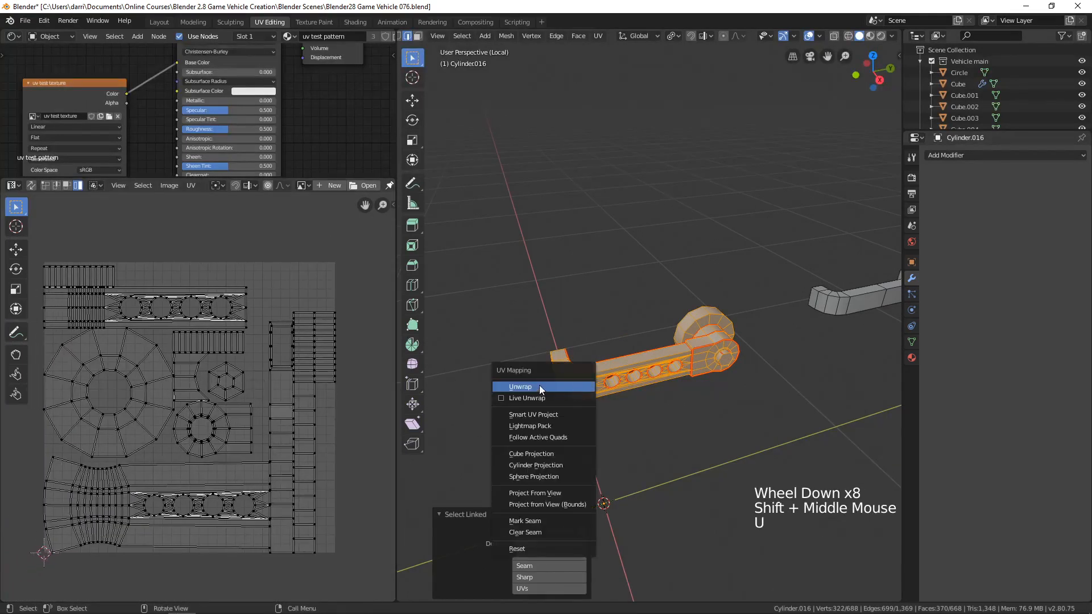
{"action": "left_click", "coordinate": [520, 386]}
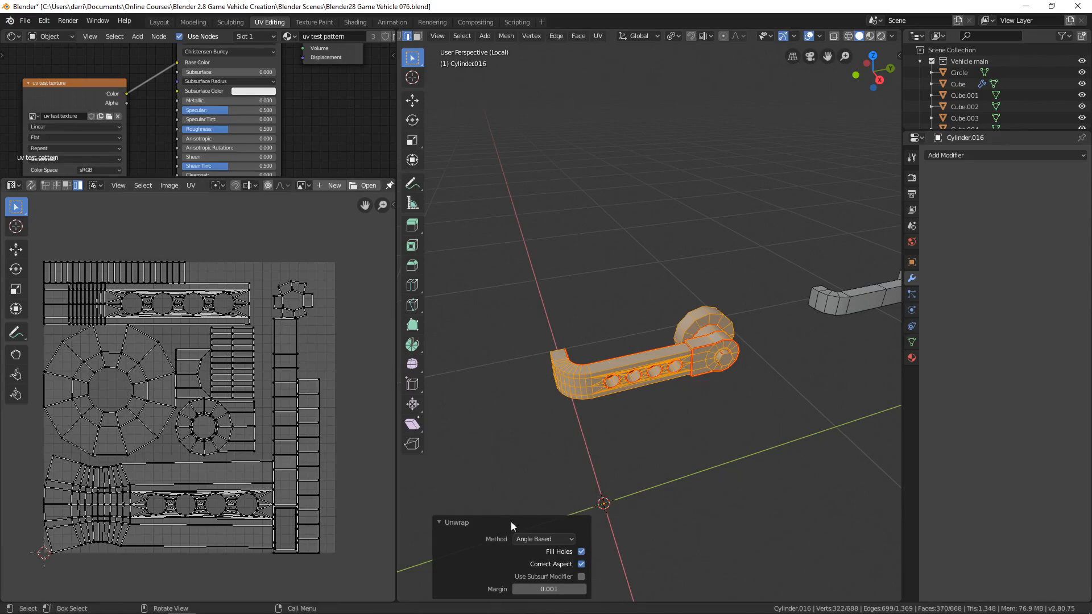
{"action": "left_click", "coordinate": [543, 538]}
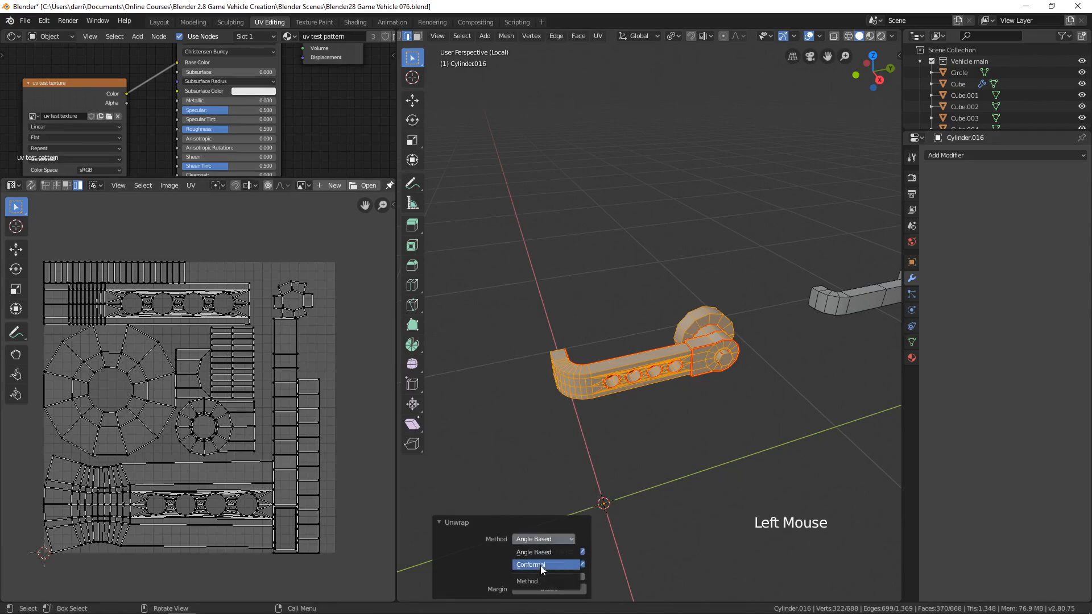
{"action": "left_click", "coordinate": [530, 564]}
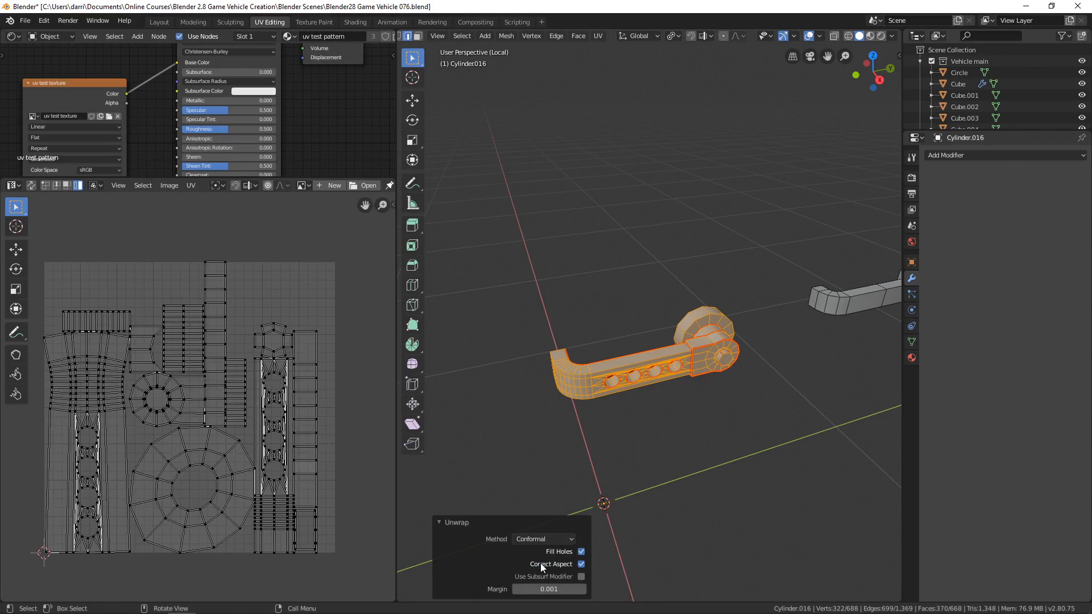
{"action": "left_click", "coordinate": [542, 539]}
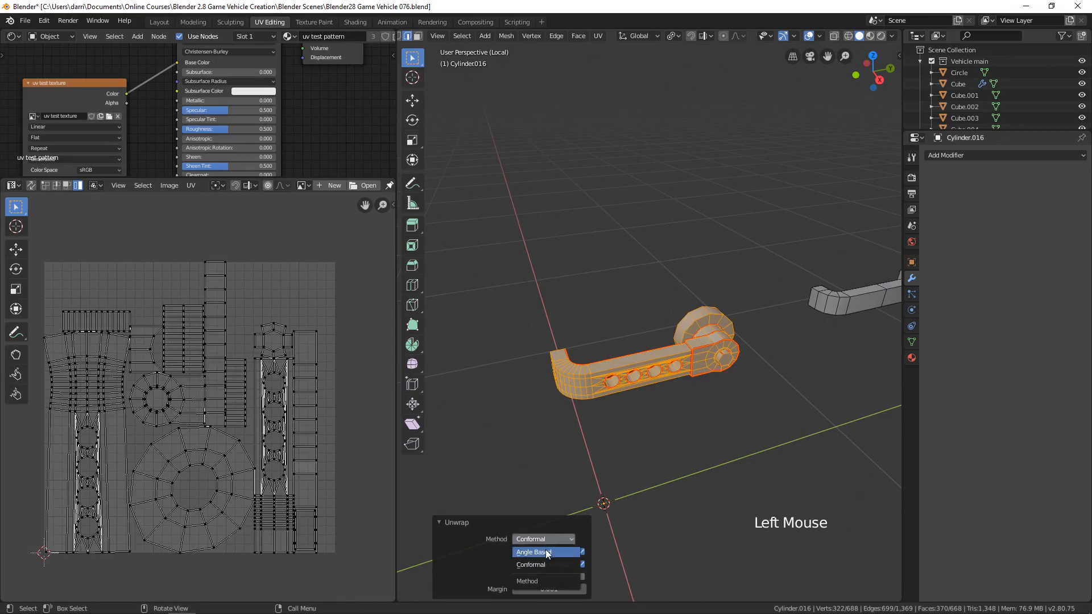
{"action": "left_click", "coordinate": [535, 551]}
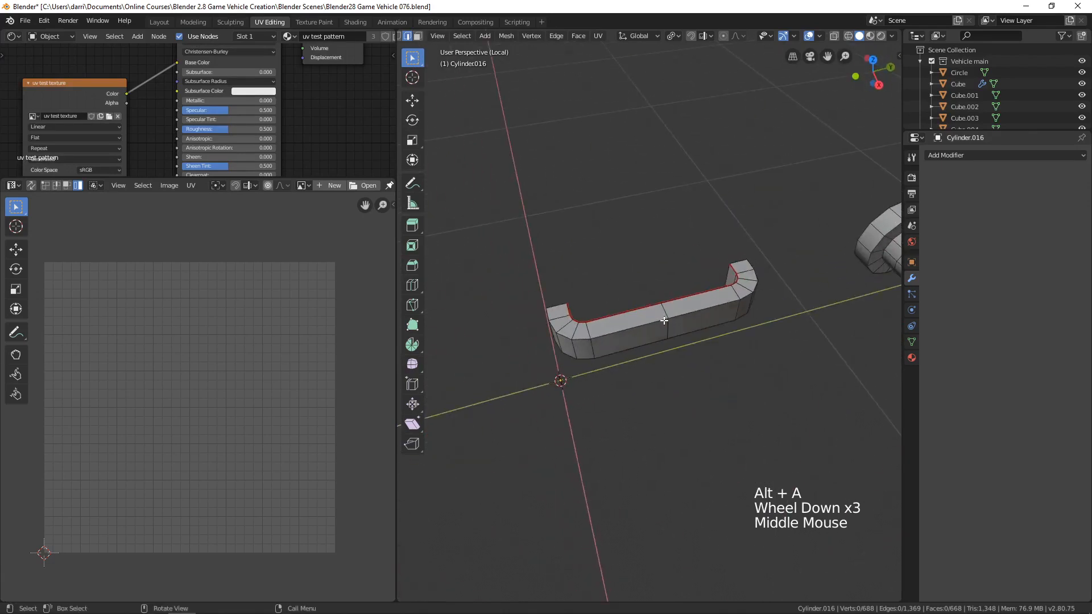
Select the straight handle bar and unwrap it into long strip UV islands.
{"action": "key", "text": "U"}
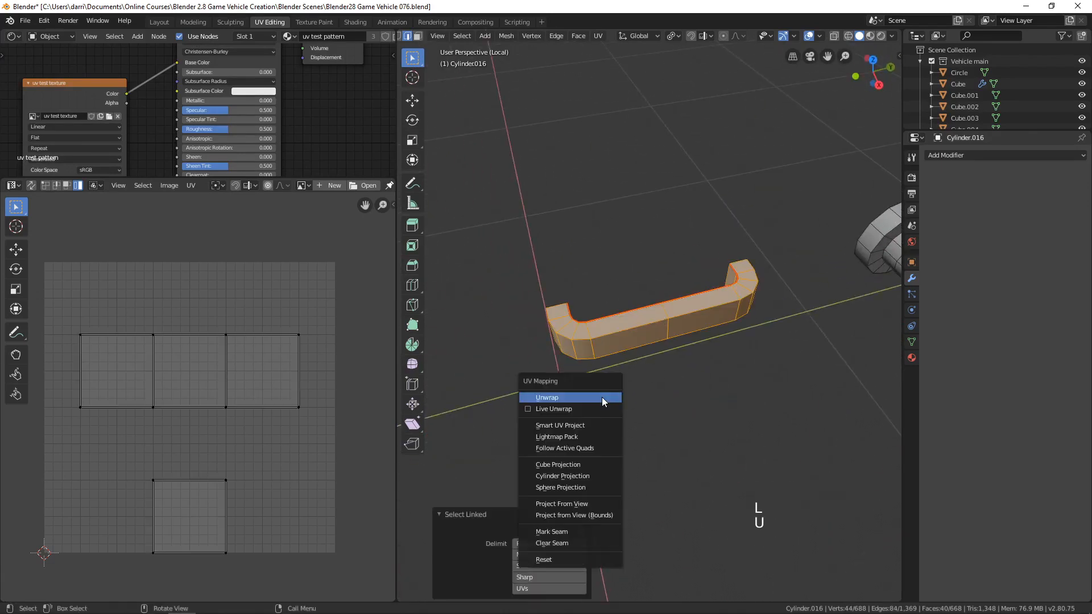
{"action": "left_click", "coordinate": [545, 398]}
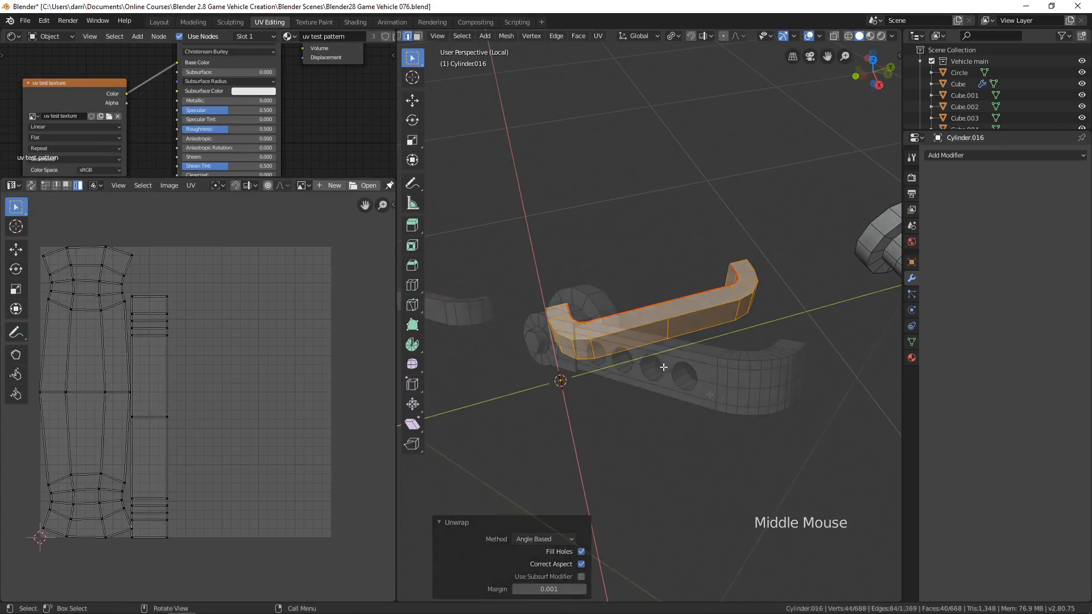
{"action": "scroll", "scroll_direction": "down", "scroll_amount": 3}
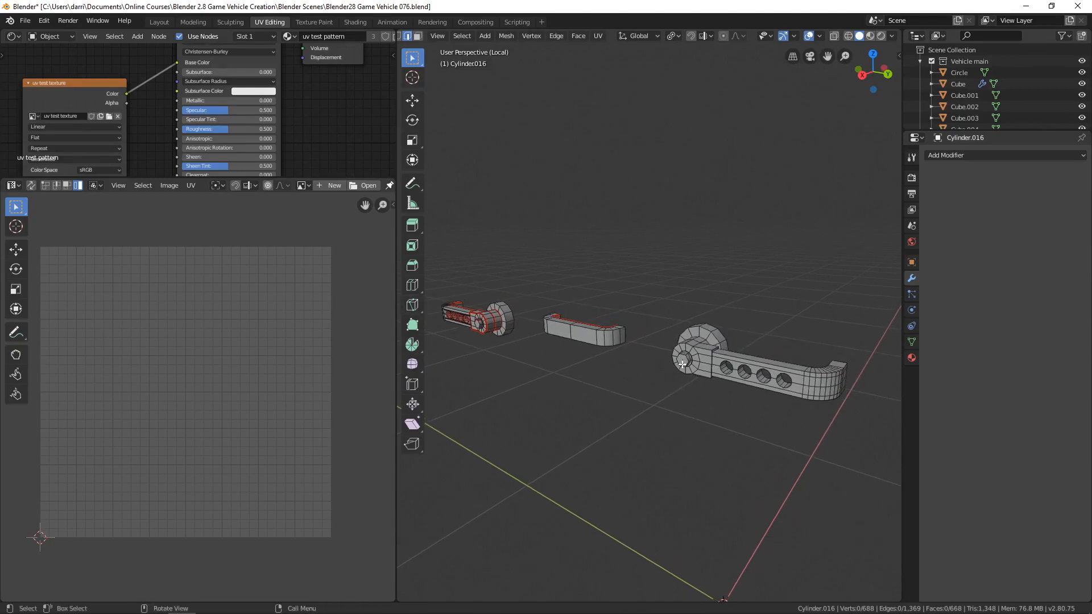
Select and delete the large unused handle, then switch to Right Orthographic view.
{"action": "key", "text": "l"}
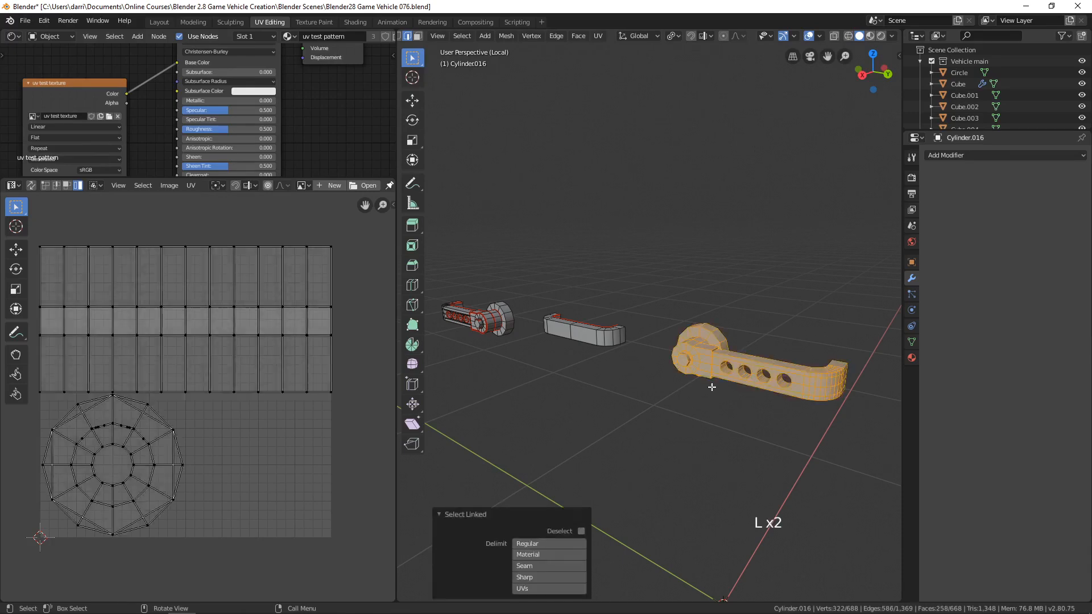
{"action": "key", "text": "X"}
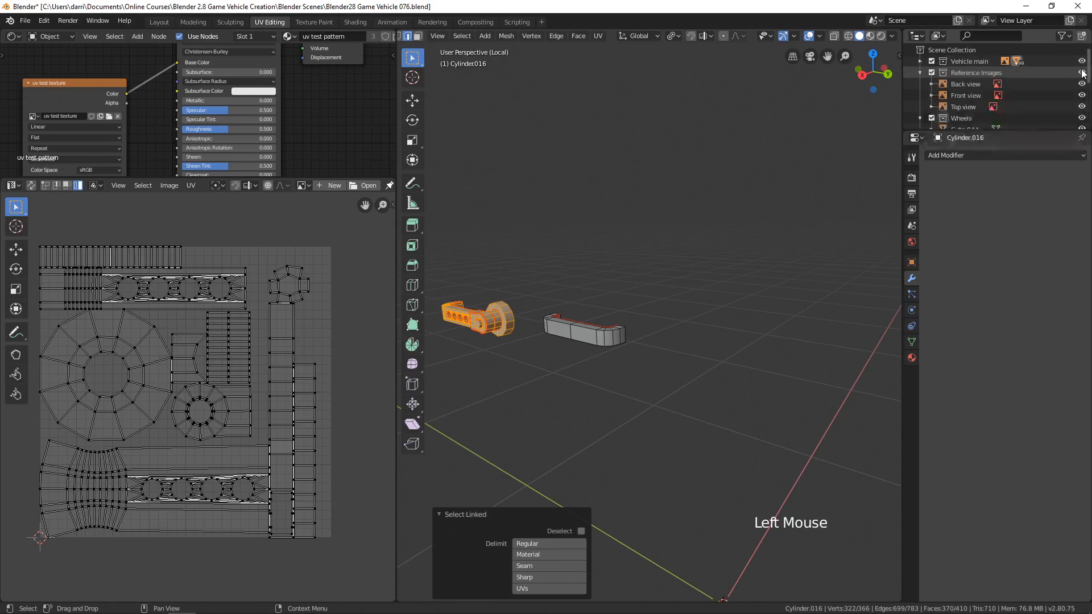
{"action": "key", "text": "KP_3"}
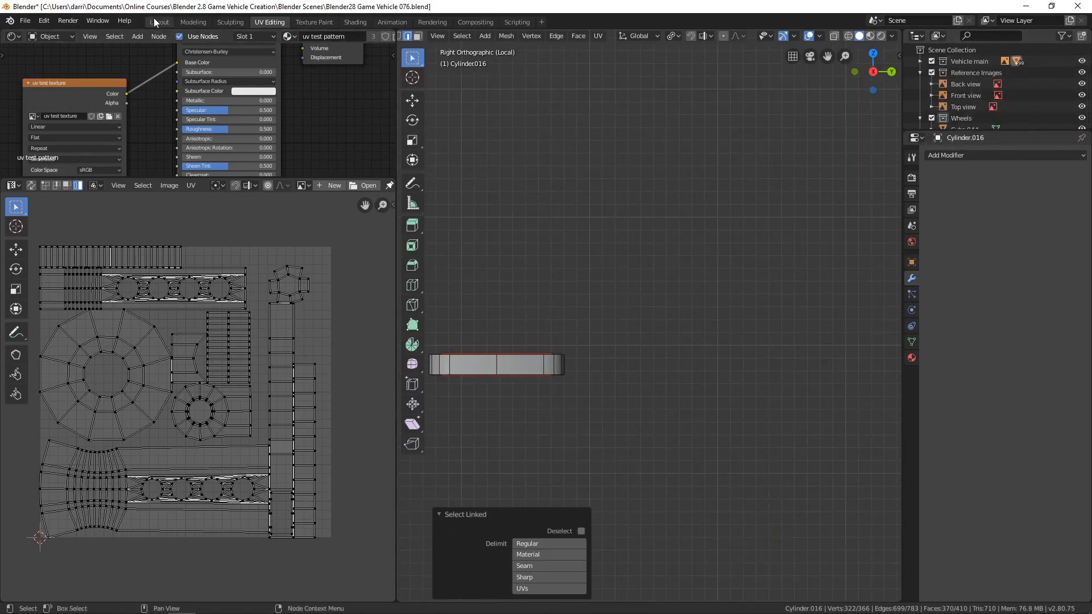
Duplicate the unwrapped handle in Edit Mode and align it over the reference's second handle.
{"action": "left_click", "coordinate": [159, 21]}
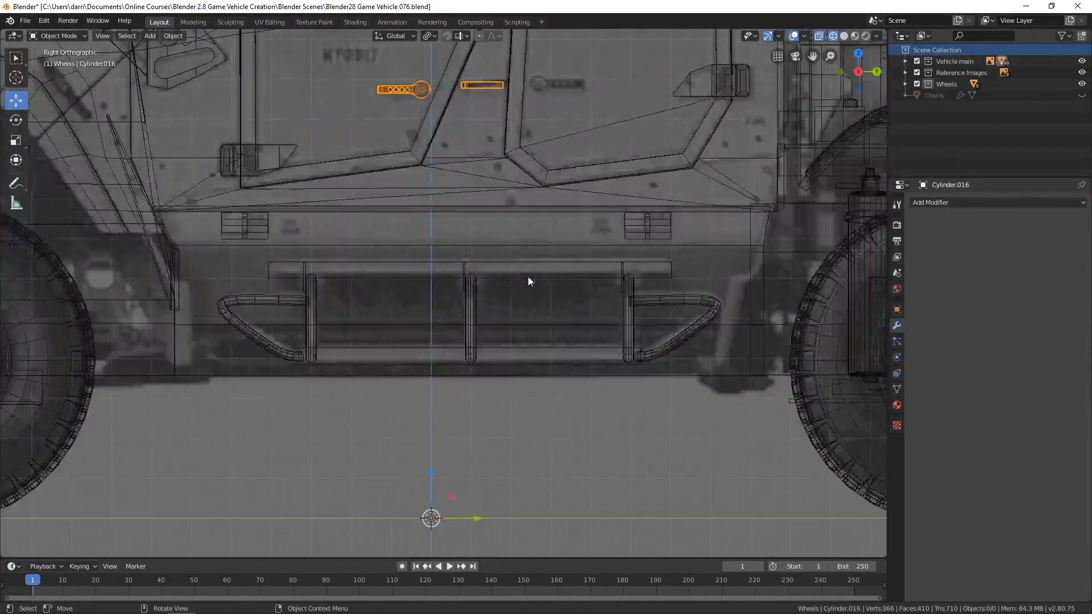
{"action": "key", "text": "Tab"}
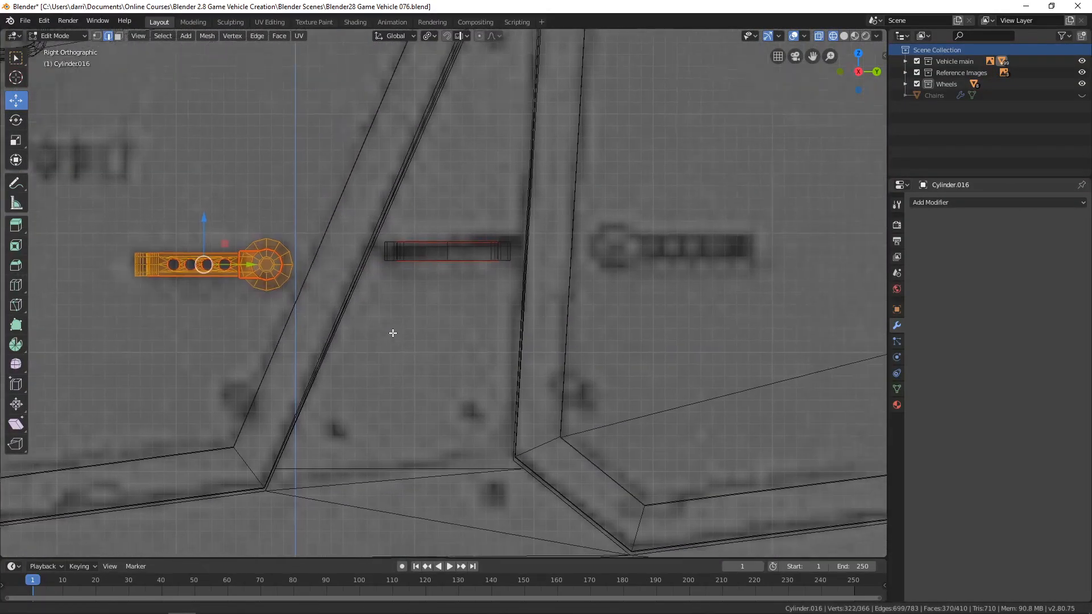
{"action": "key", "text": "shift+d"}
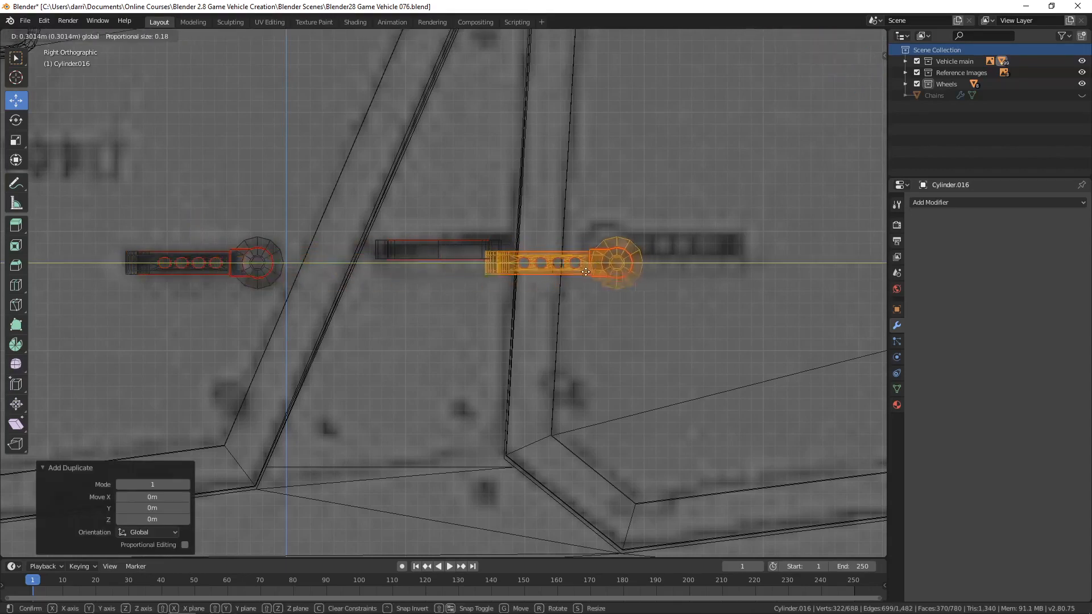
{"action": "left_click_drag", "start_coordinate": [584, 272], "coordinate": [539, 203]}
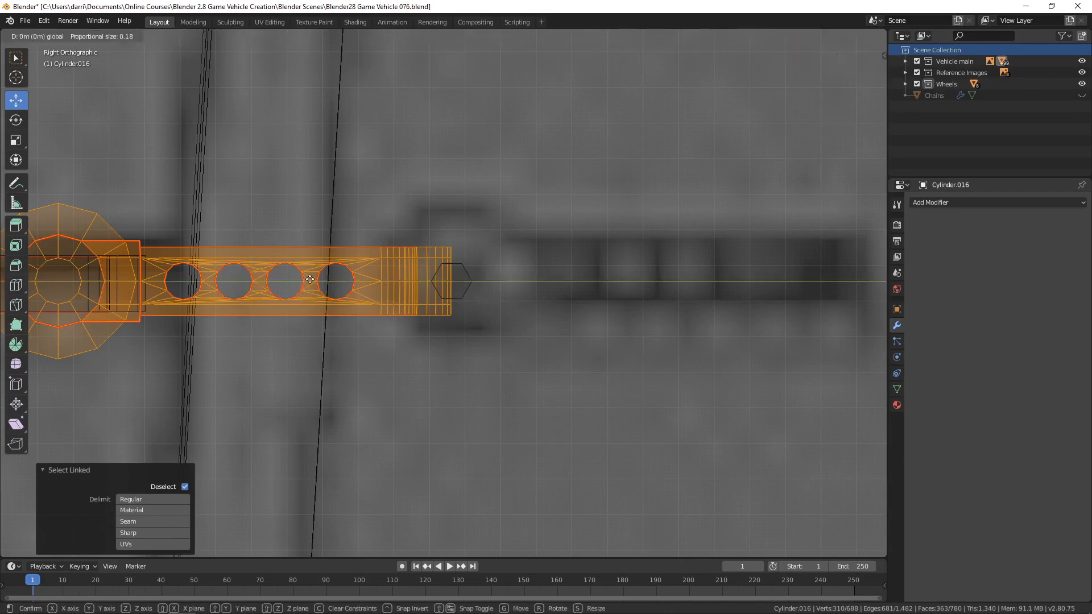
{"action": "left_click_drag", "start_coordinate": [309, 278], "coordinate": [692, 279]}
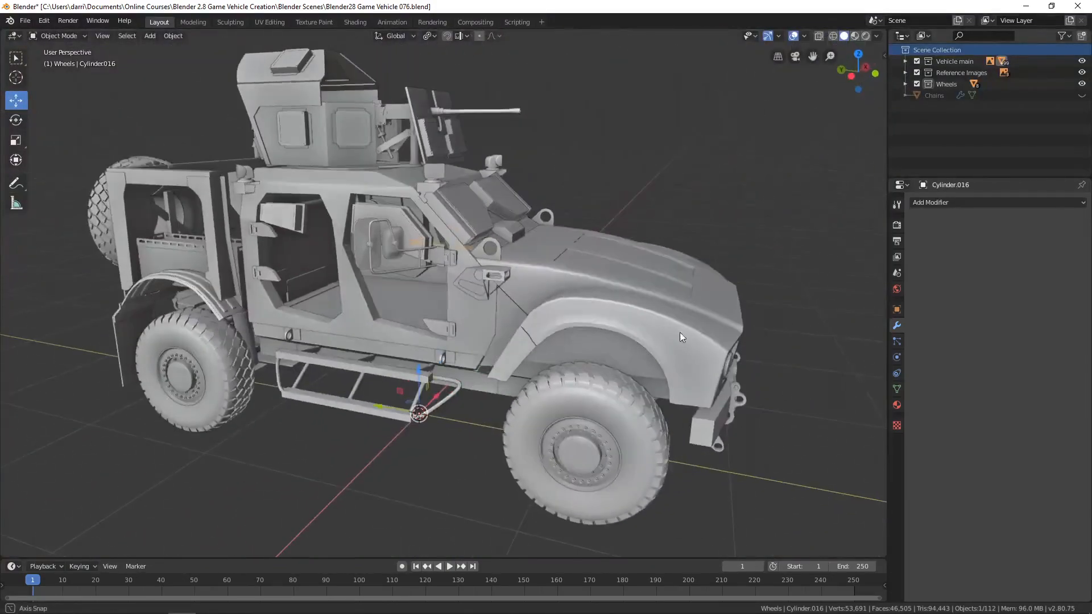
{"action": "left_click_drag", "start_coordinate": [681, 336], "coordinate": [570, 310]}
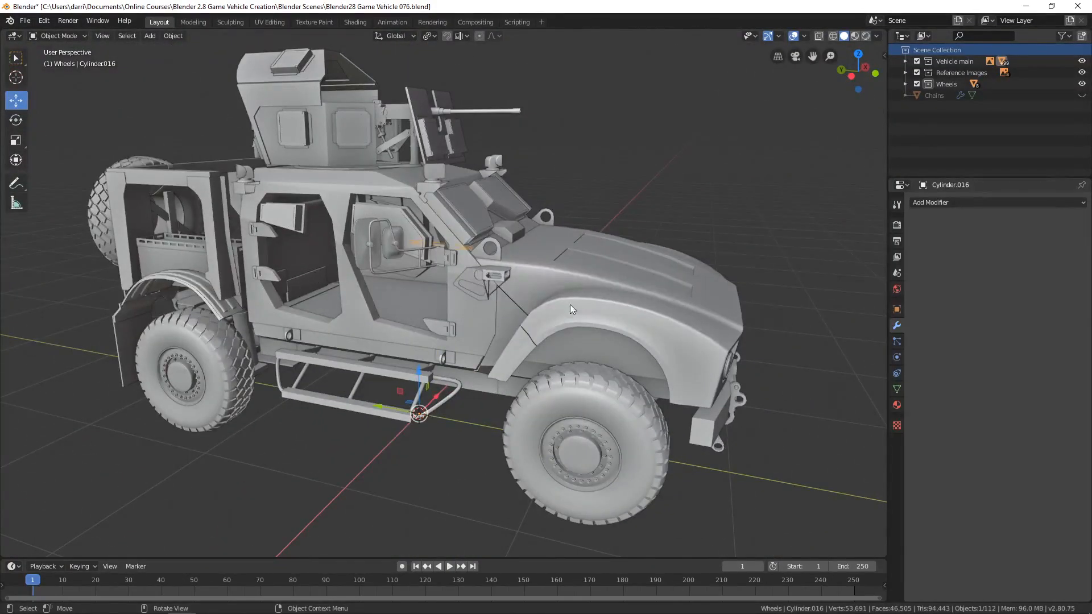
{"action": "left_click_drag", "start_coordinate": [570, 310], "coordinate": [667, 306]}
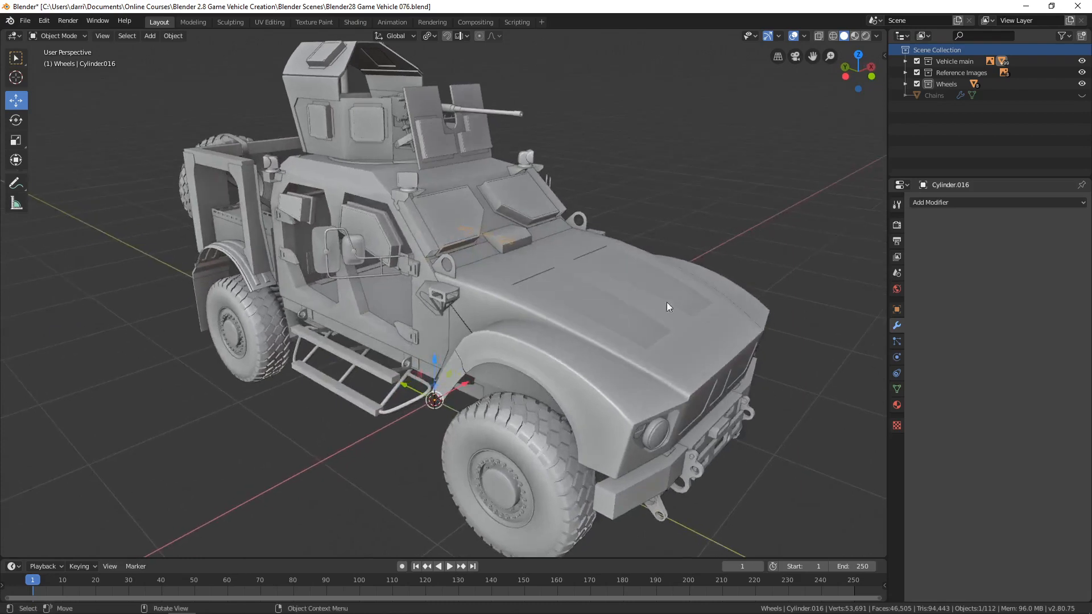